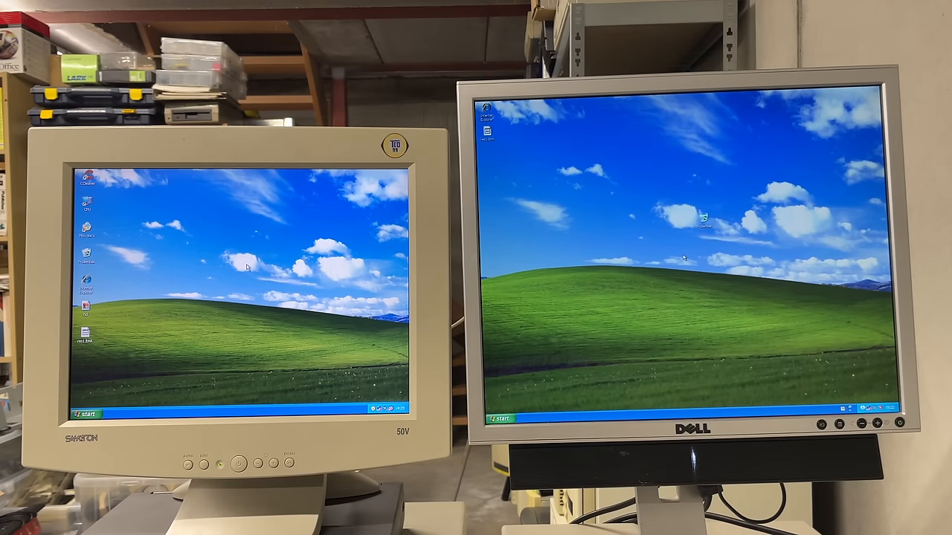
Accept the Roadkil's Disk Speed licence and benchmark drive C:, scoring 214.6 with 30.06 MB/sec max read
click(500, 418)
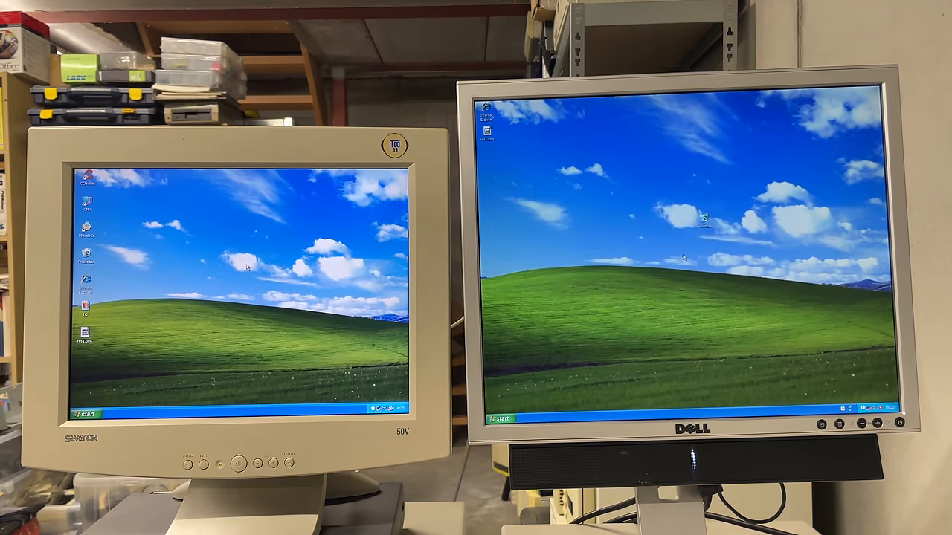
mouse_move(684, 256)
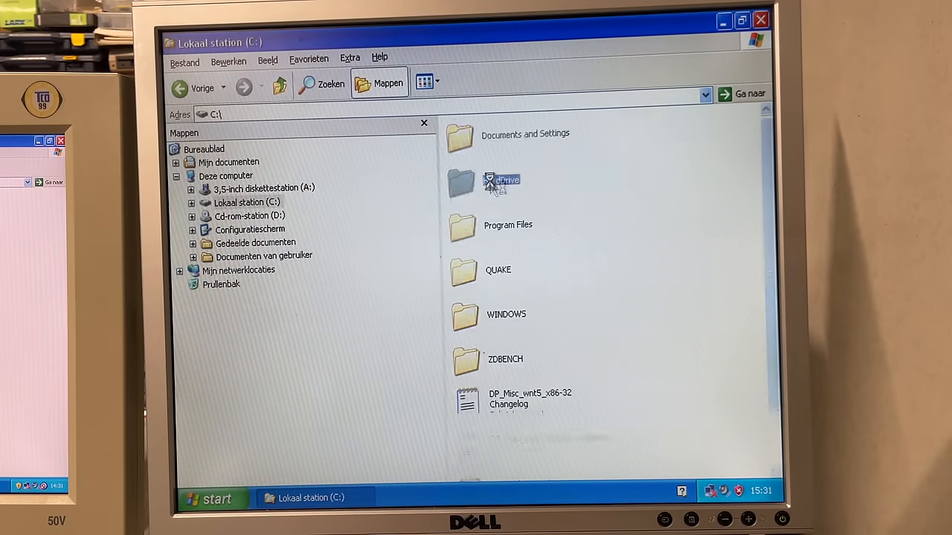
double_click(461, 182)
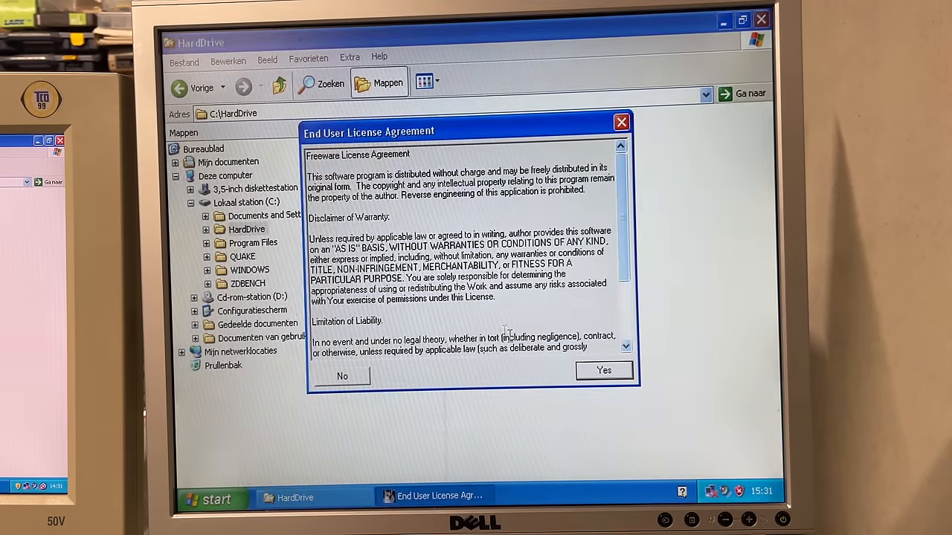
click(604, 370)
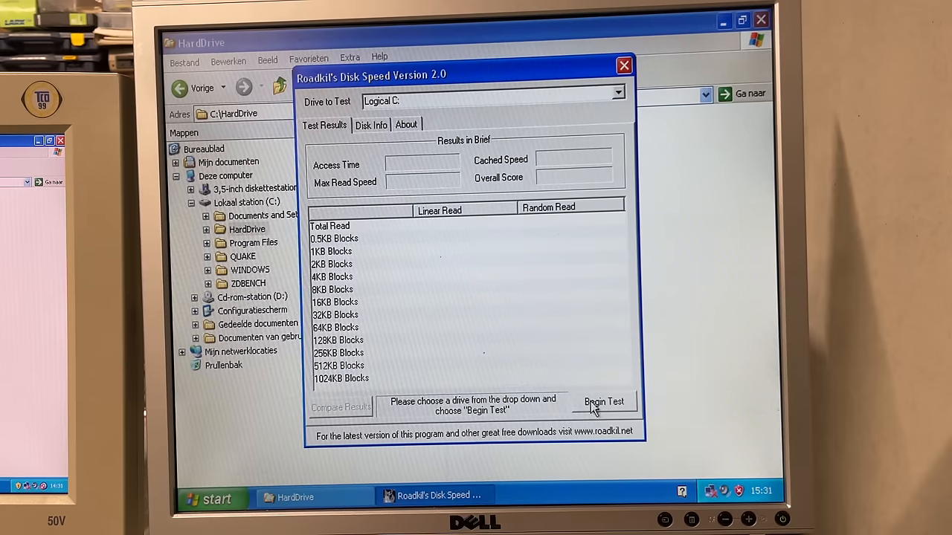
click(604, 402)
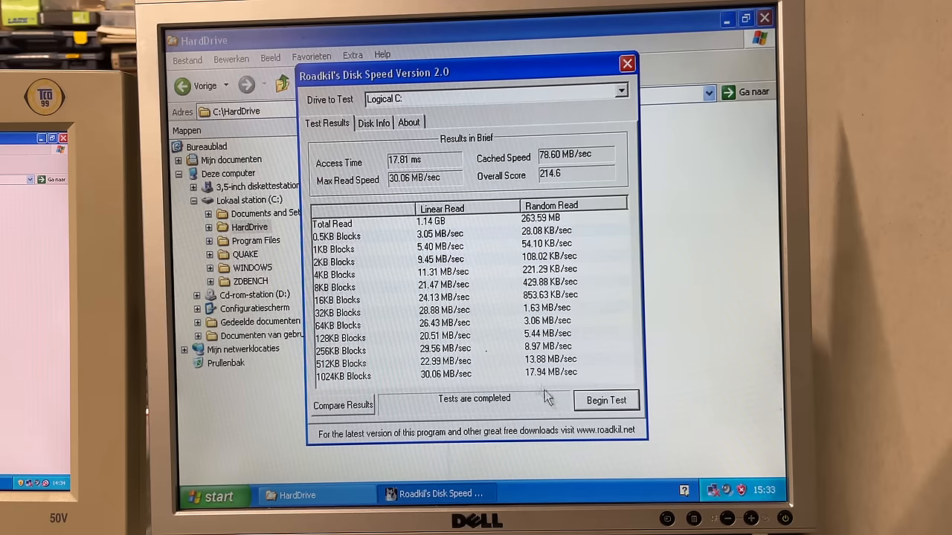
click(374, 122)
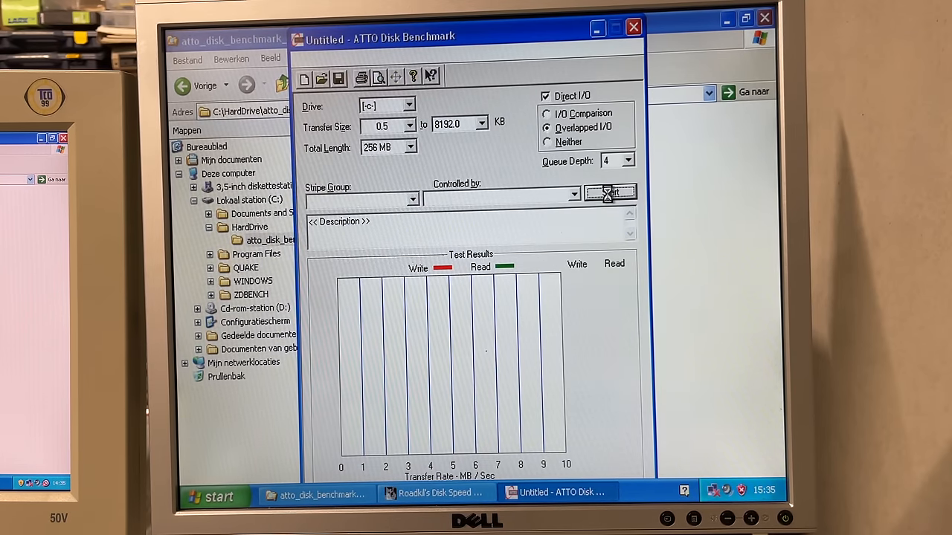
Start the ATTO benchmark on drive c: with 0.5–8192 KB transfer sizes
click(610, 193)
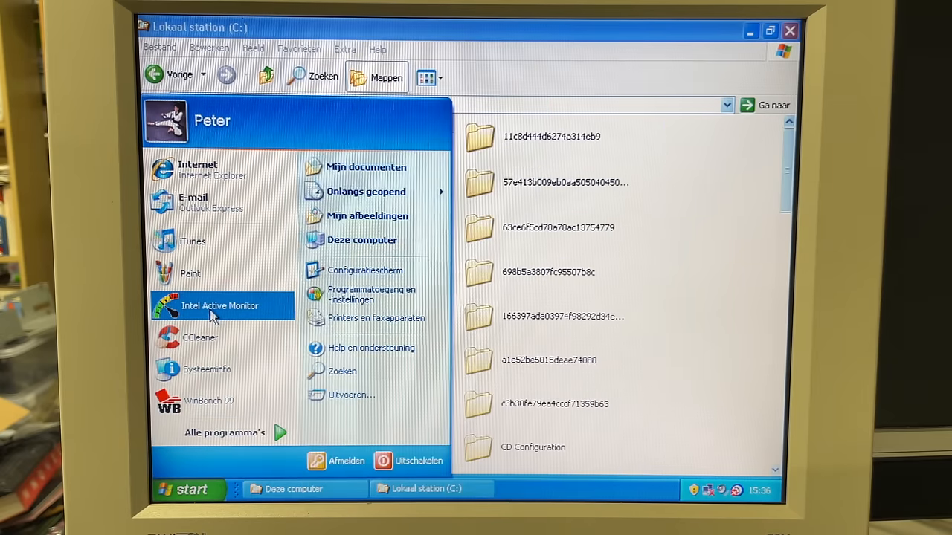
Launch Intel Active Monitor from the Start menu
click(220, 306)
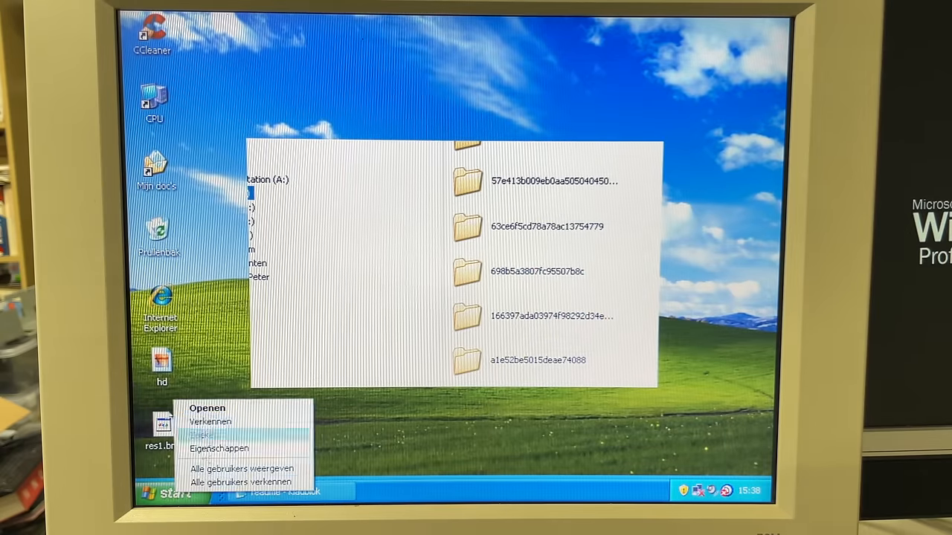
click(211, 422)
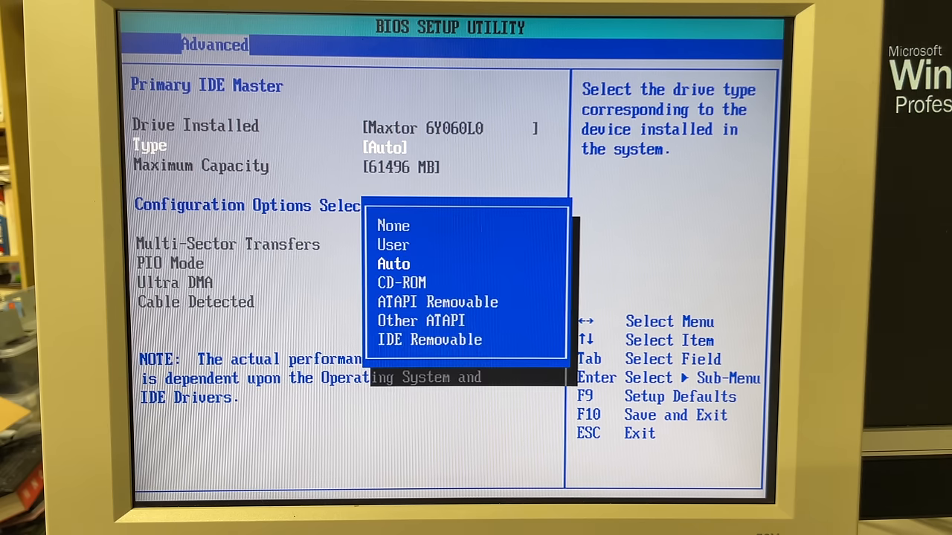
Try the Maxtor drive Type as User, then restore Auto for PIO 4 / Ultra DMA 5 and return to Advanced
click(392, 244)
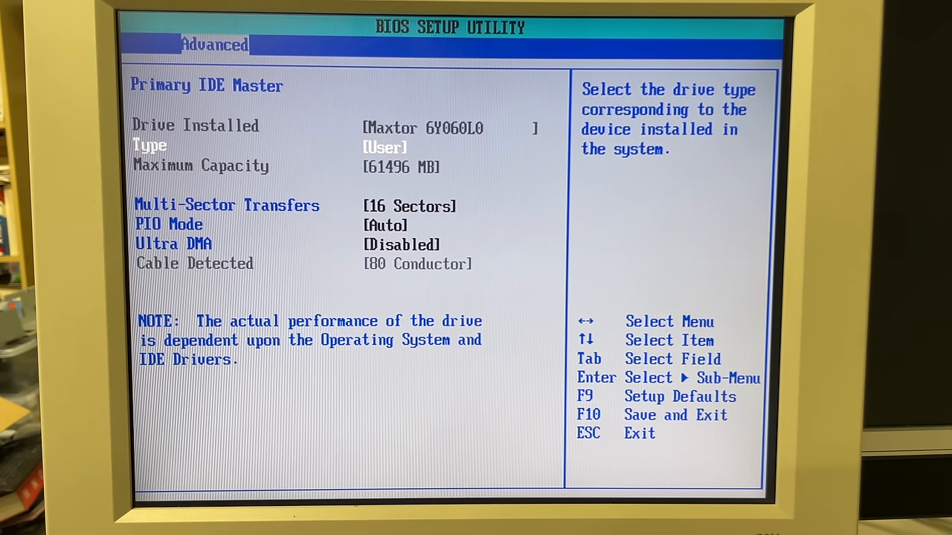
key(Down)
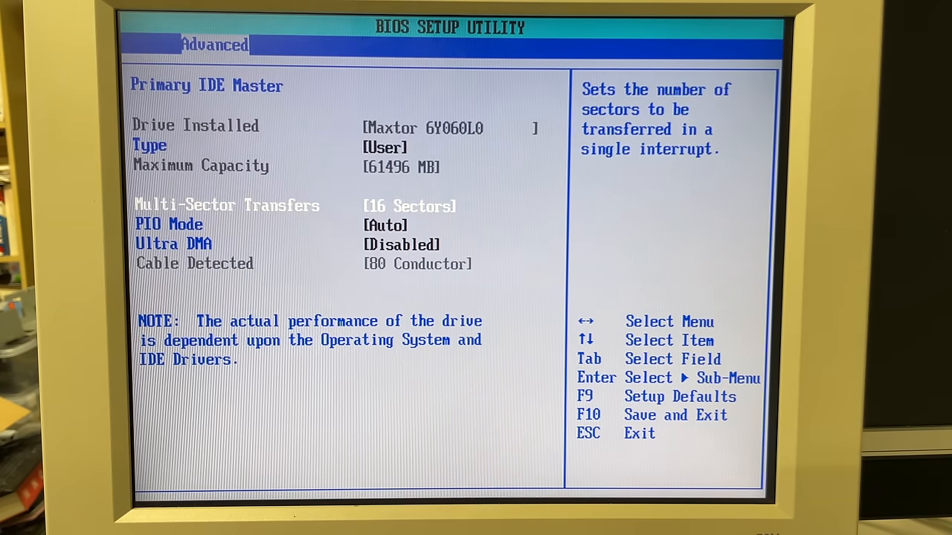
key(down)
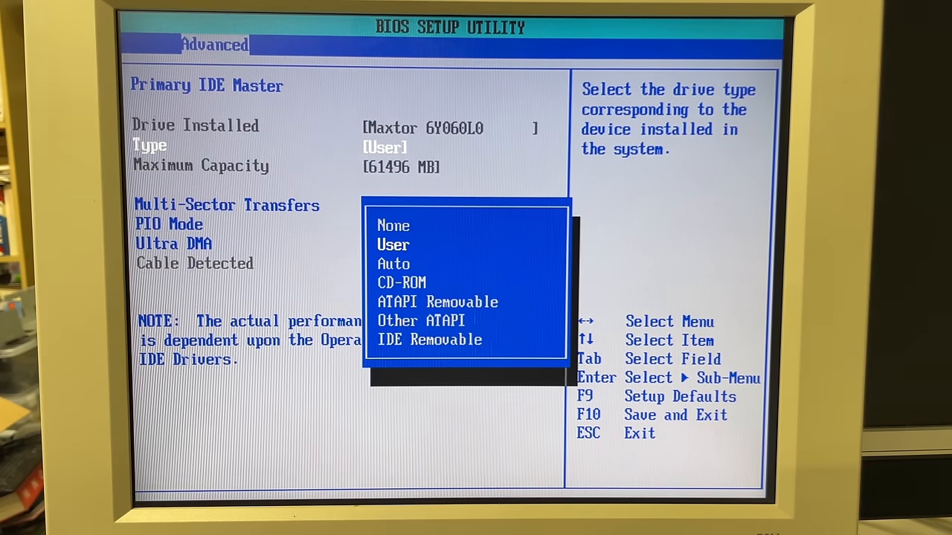
click(393, 263)
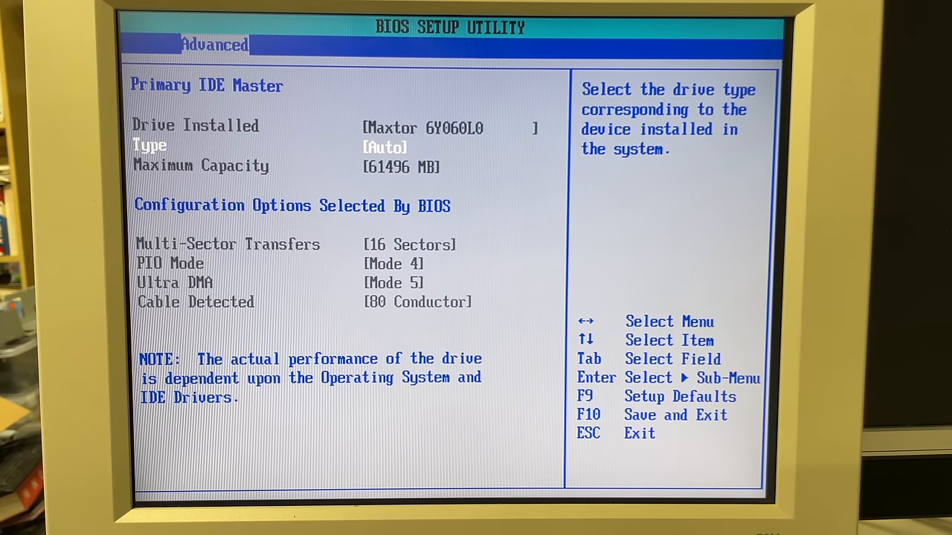
key(Escape)
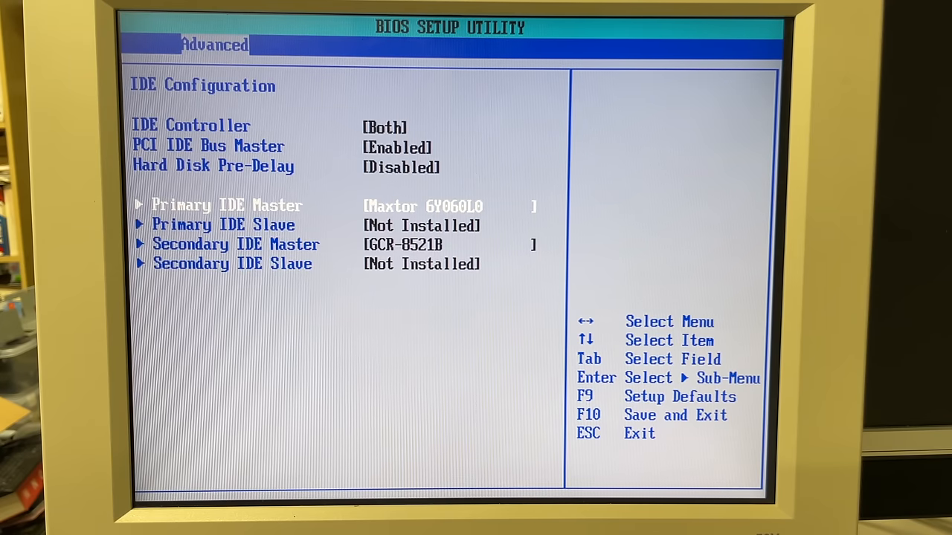
key(up)
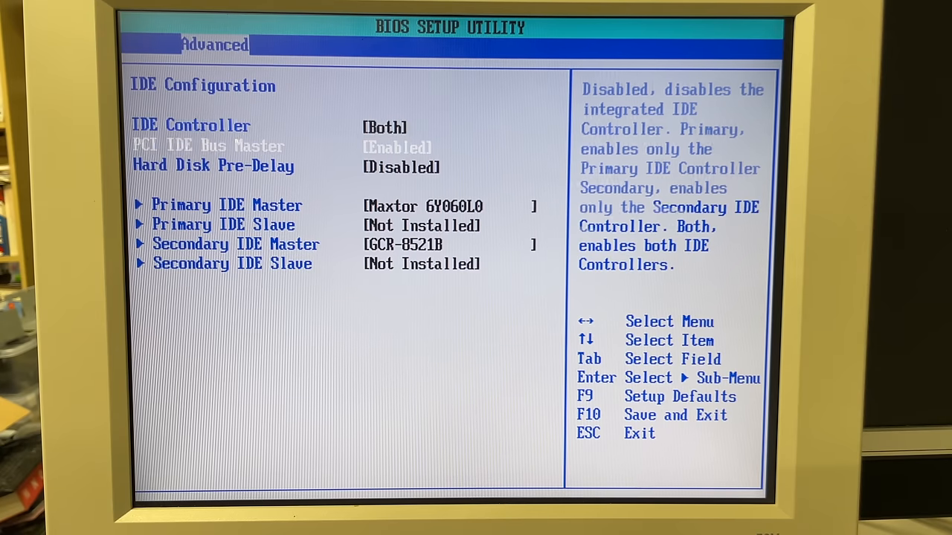
key(Down)
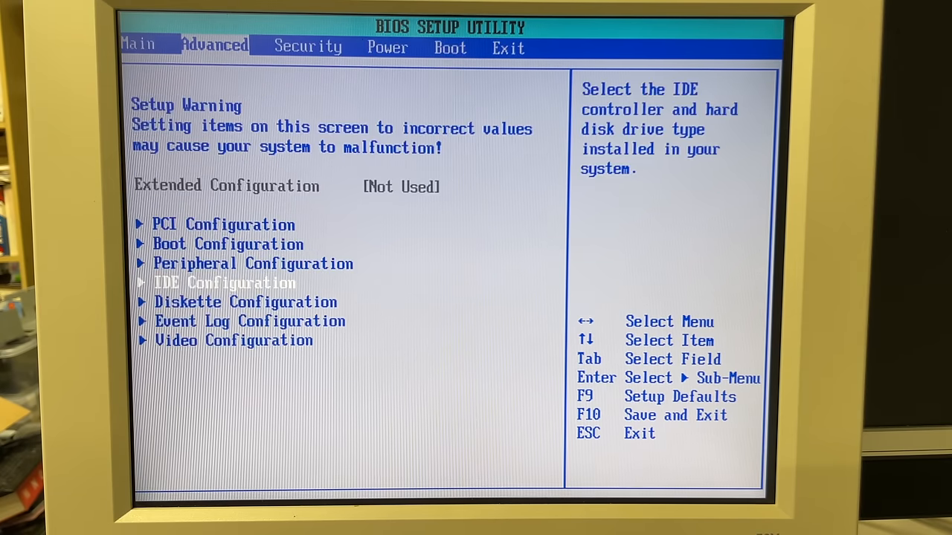
Pass the Power tab and choose Exit Saving Changes on the Exit tab
key(up)
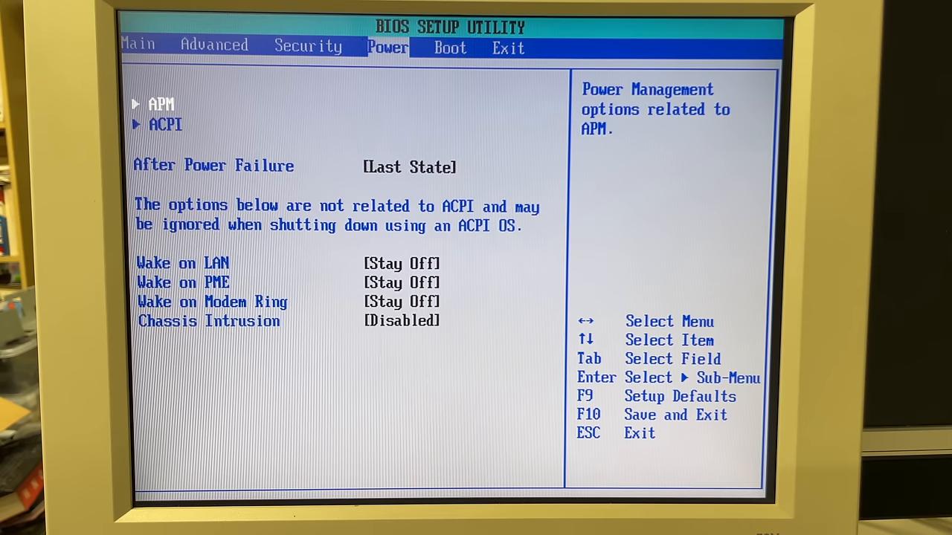
click(449, 47)
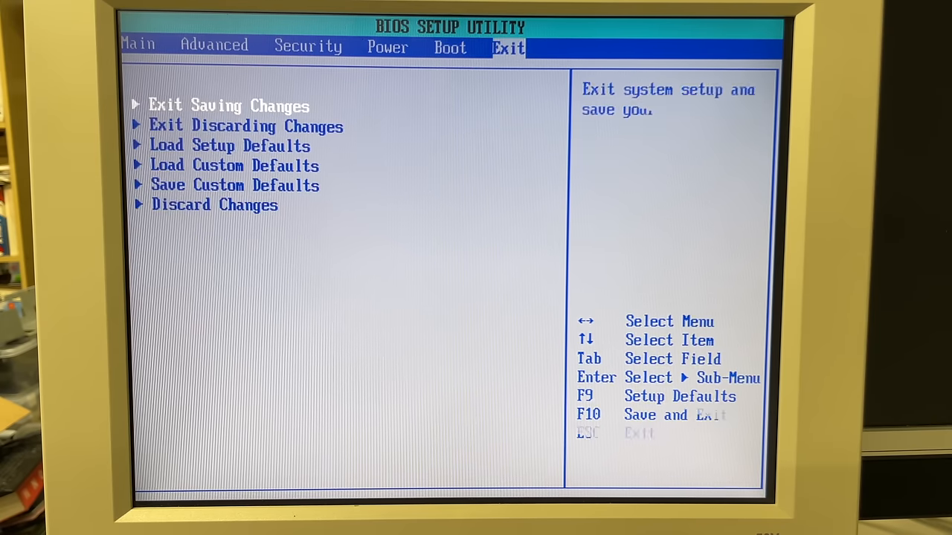
click(137, 46)
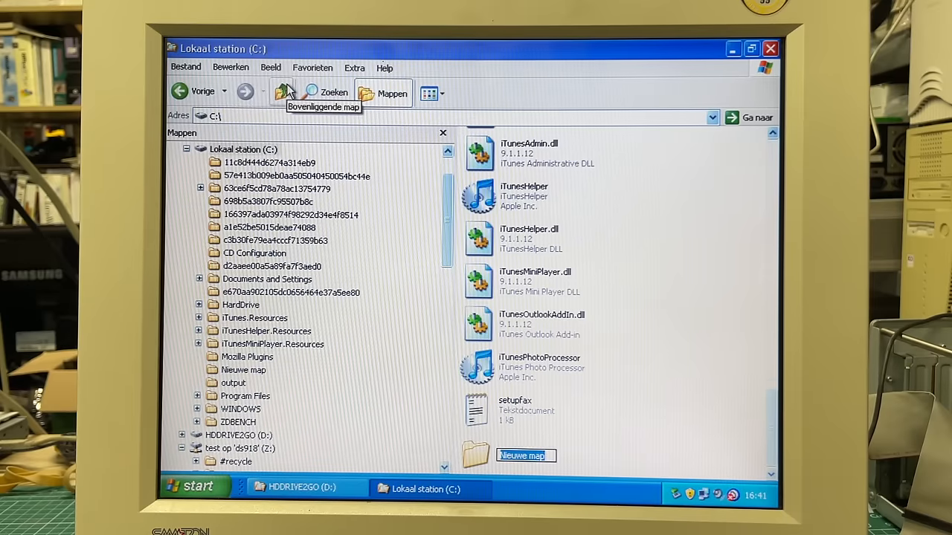
Name the new folder 'drivers' and enter the Intel Desktop D845WN chipset subfolder
text(drivers)
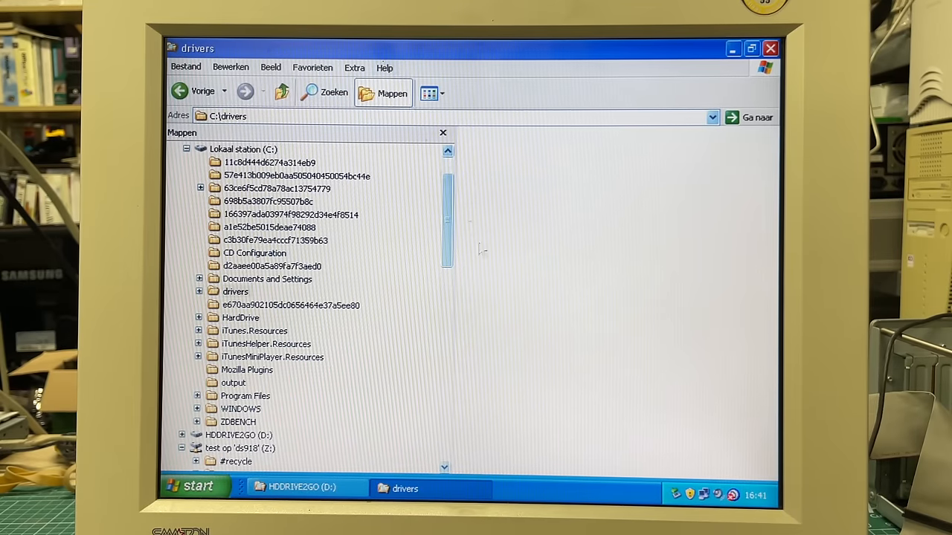
mouse_move(574, 369)
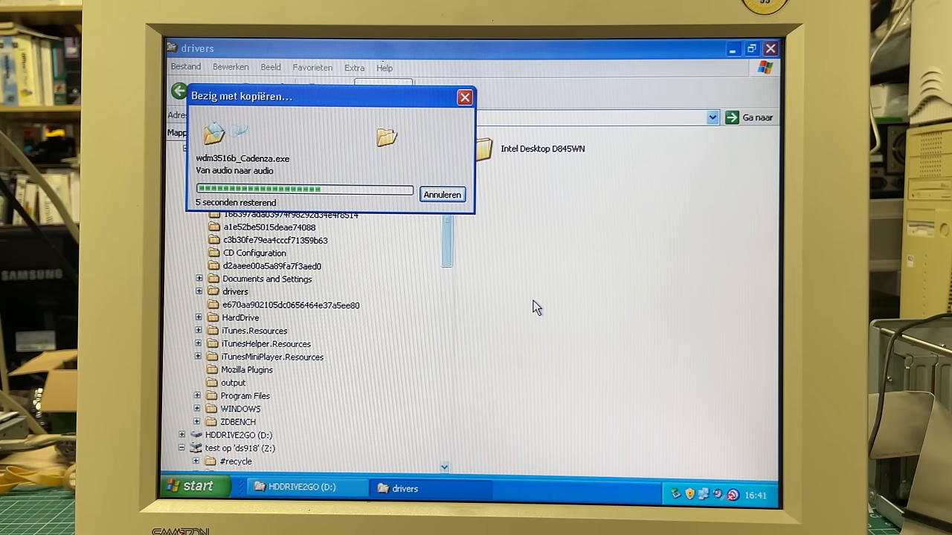
mouse_move(543, 301)
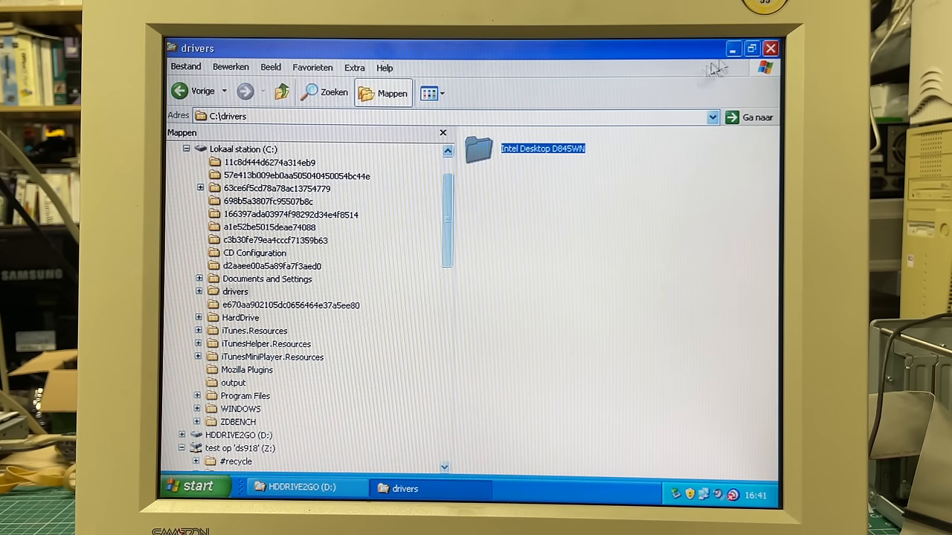
click(770, 48)
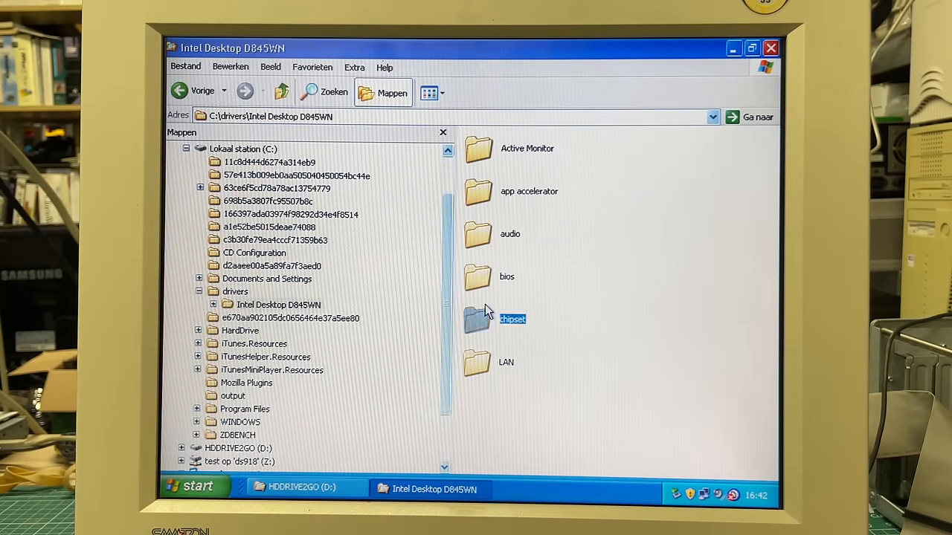
double_click(512, 318)
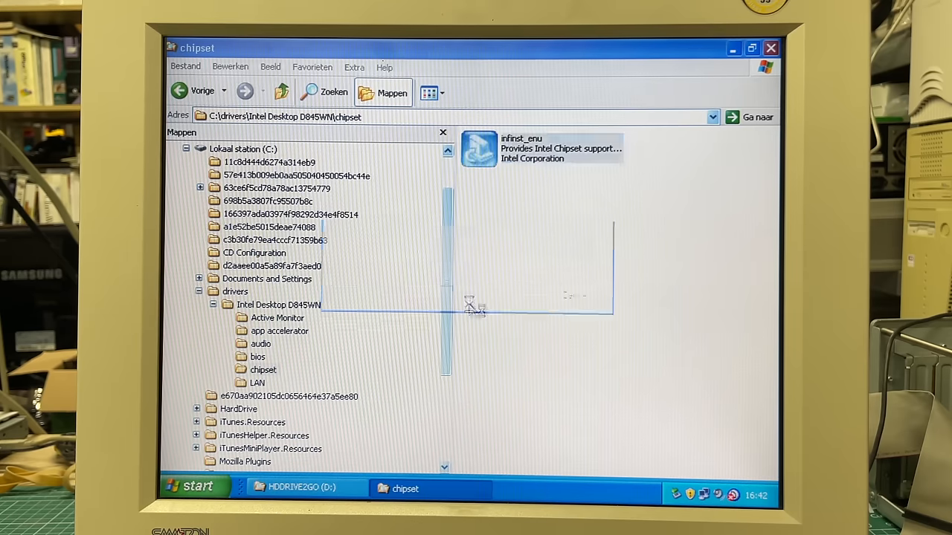
Run infinst_enu to install the Intel chipset software and restart the computer
double_click(479, 149)
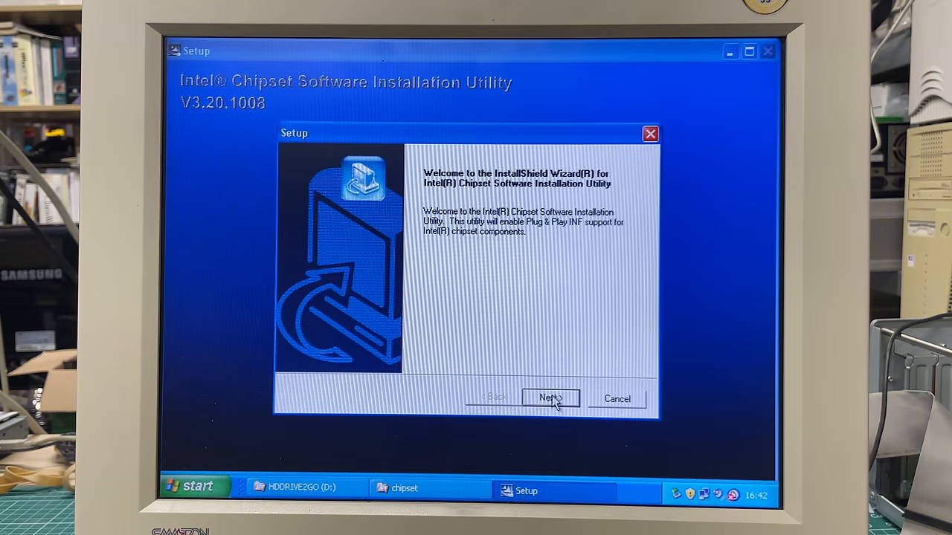
click(550, 398)
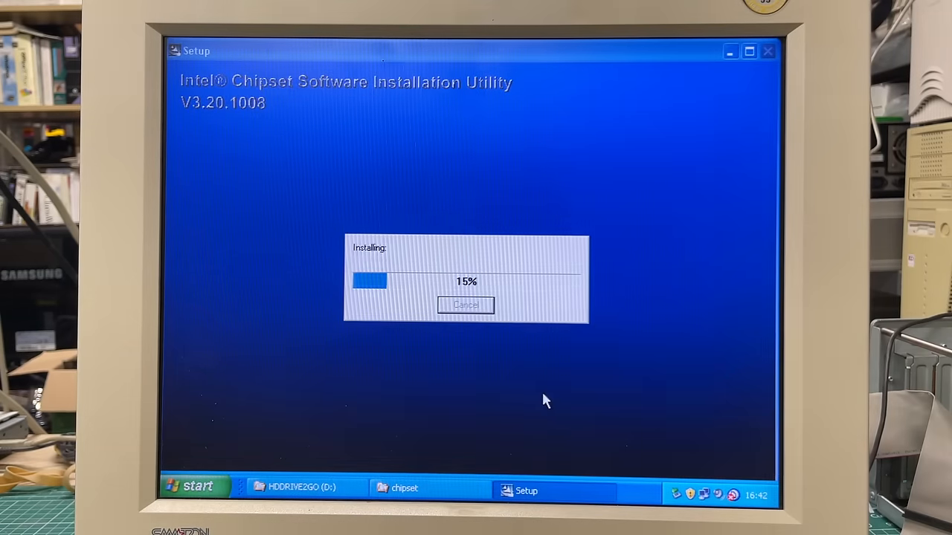
mouse_move(519, 358)
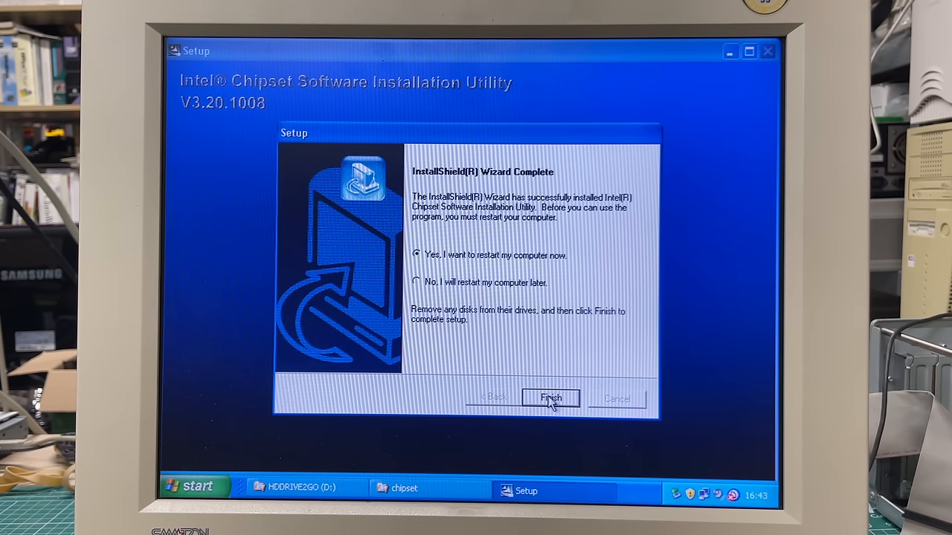
click(551, 398)
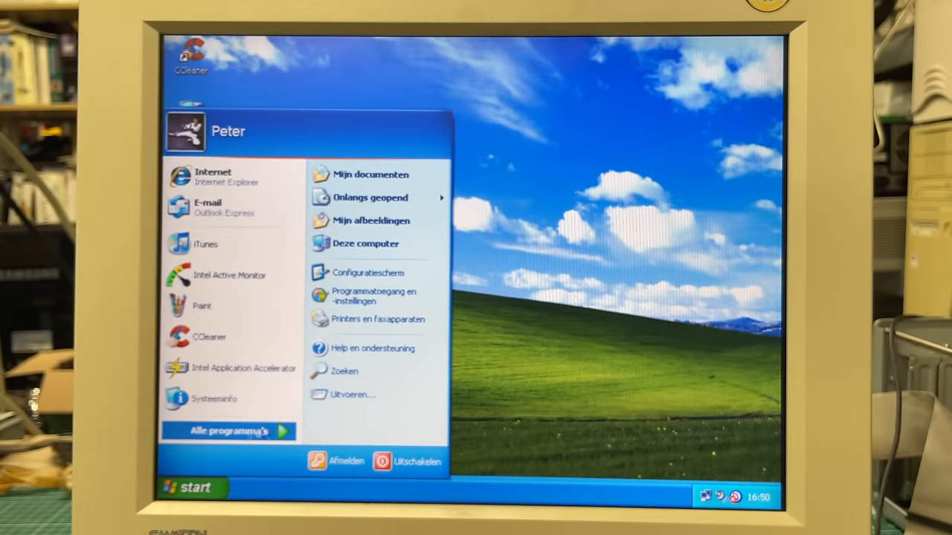
Dismiss the missing-driver error, then run iata_enu_1 through the welcome and program-folder pages
click(228, 431)
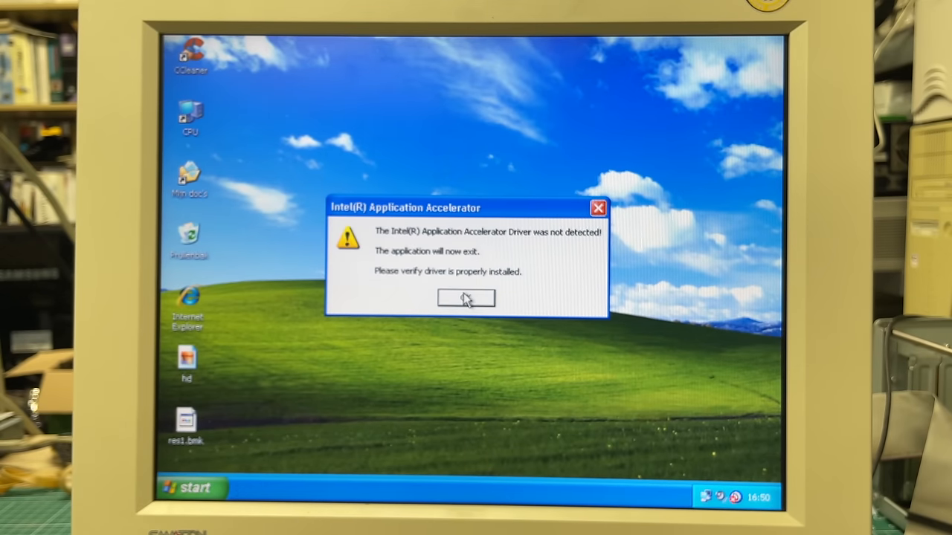
click(466, 297)
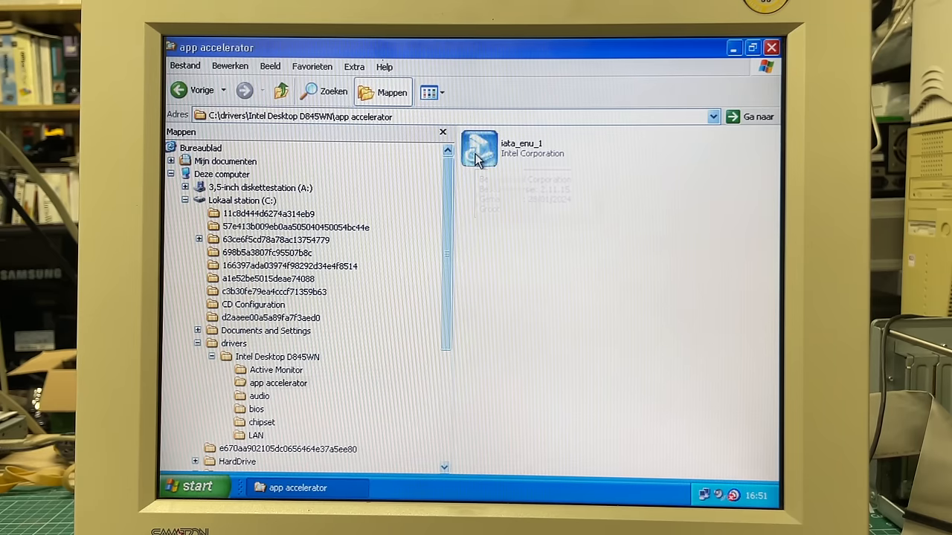
double_click(479, 148)
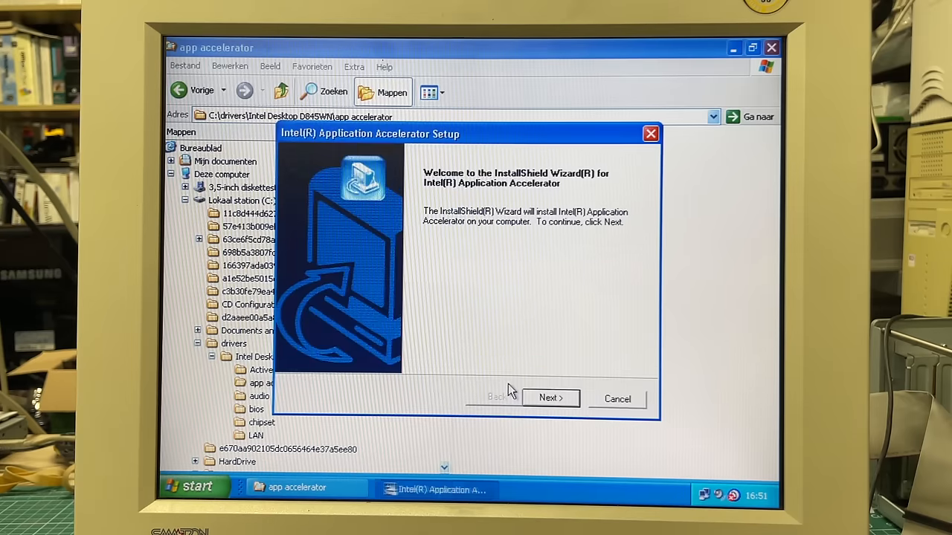
click(550, 399)
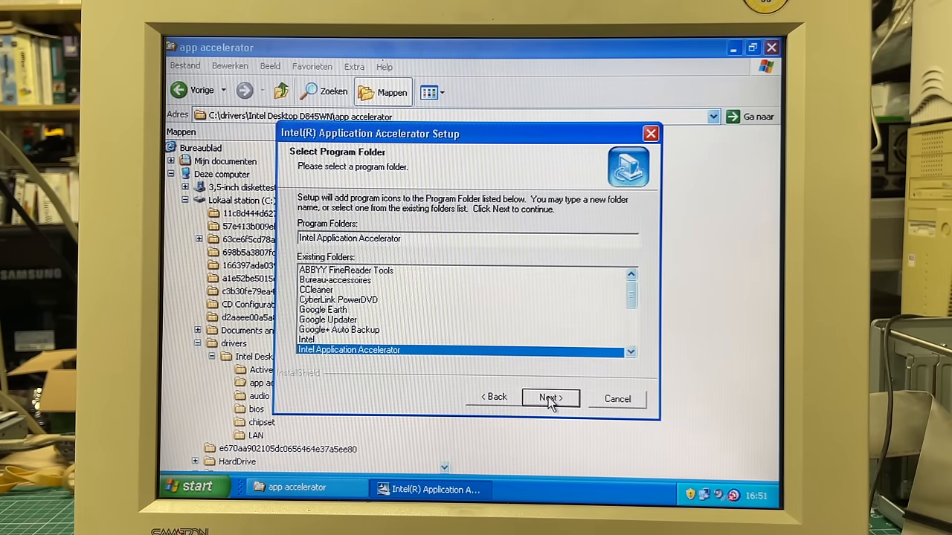
click(550, 399)
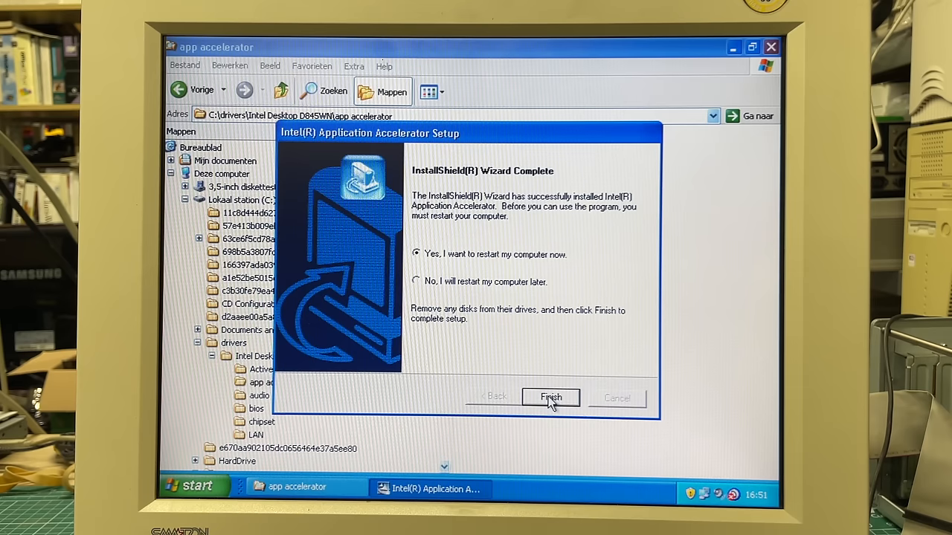
Finish the Application Accelerator setup with a restart and relaunch it from All Programs
click(550, 398)
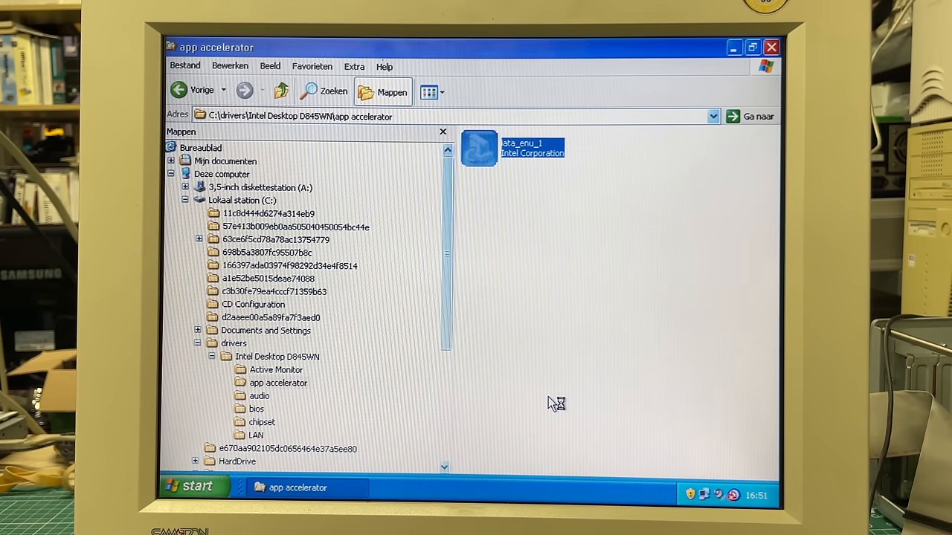
click(195, 486)
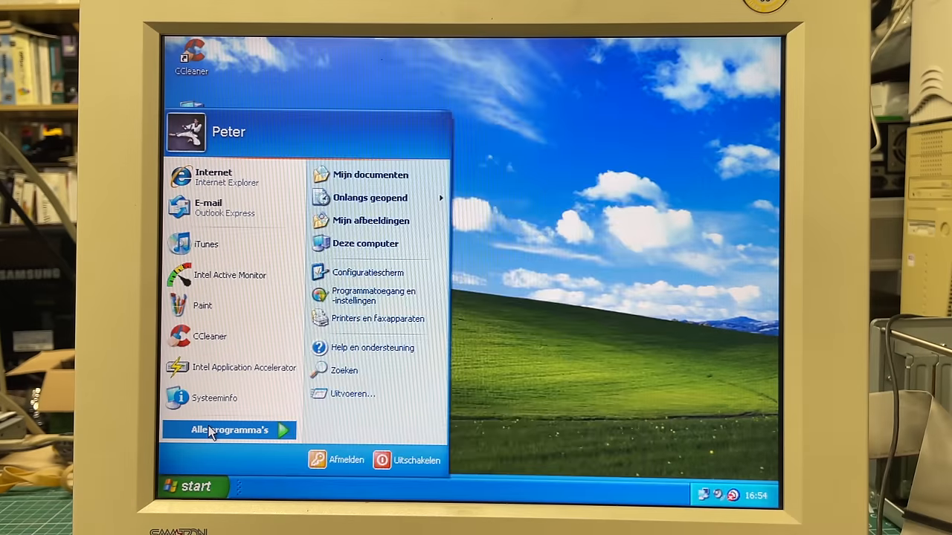
click(229, 430)
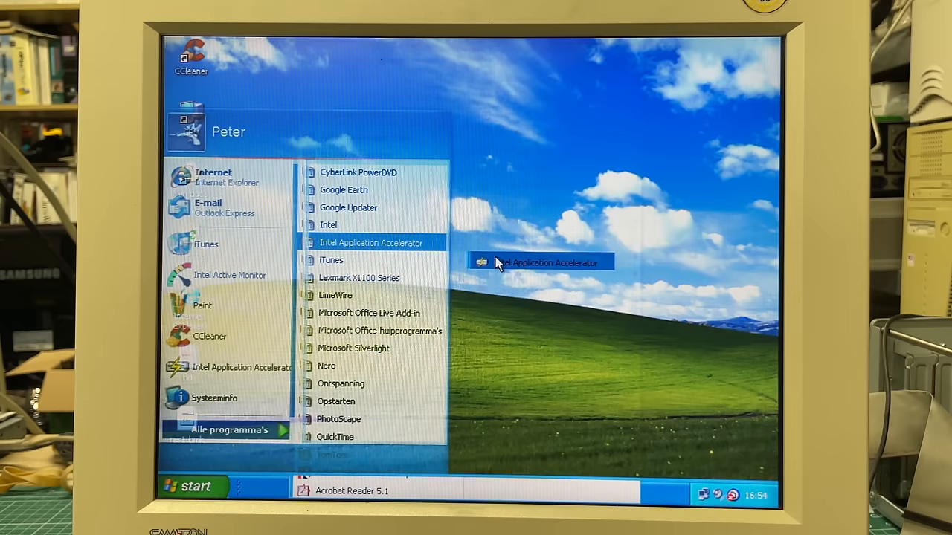
click(369, 244)
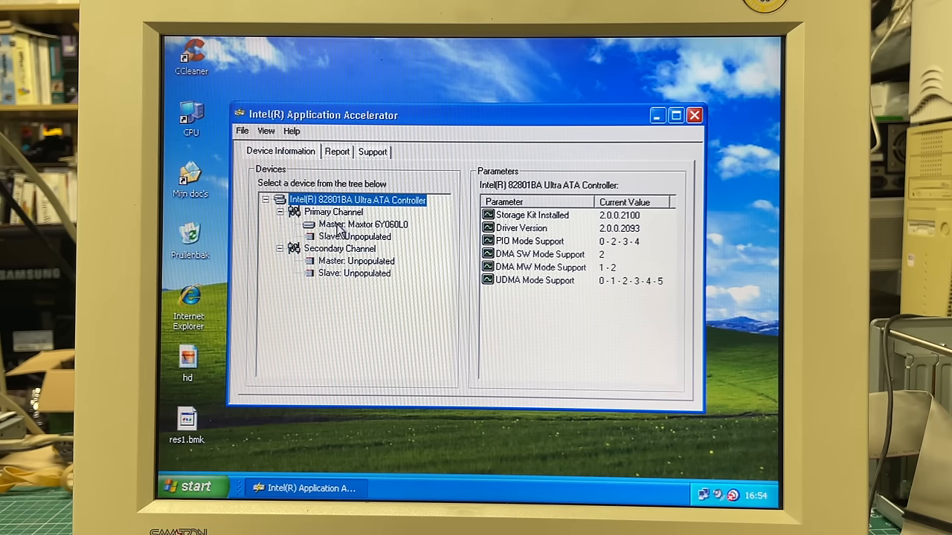
Review the Maxtor 6Y060L0 drive's PIO and UDMA-5 transfer modes and request a system report
click(362, 223)
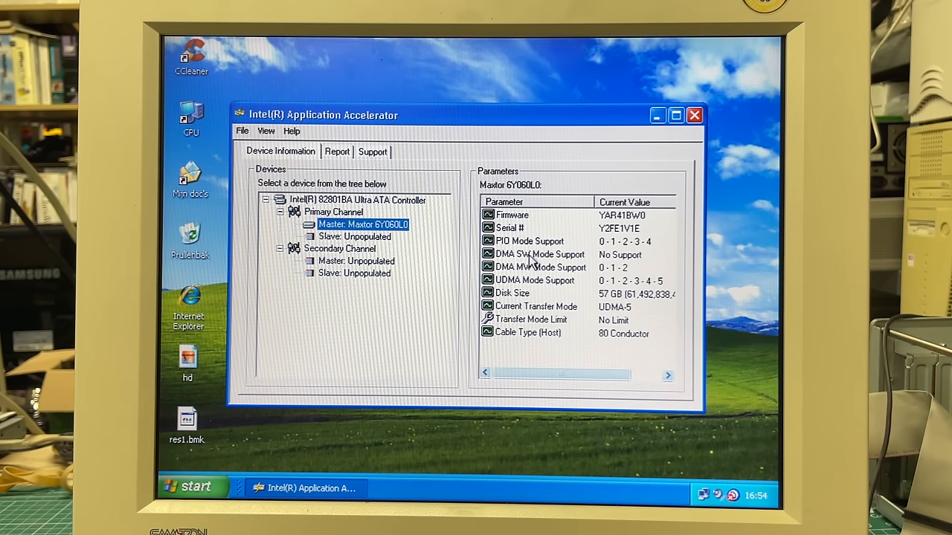
click(530, 241)
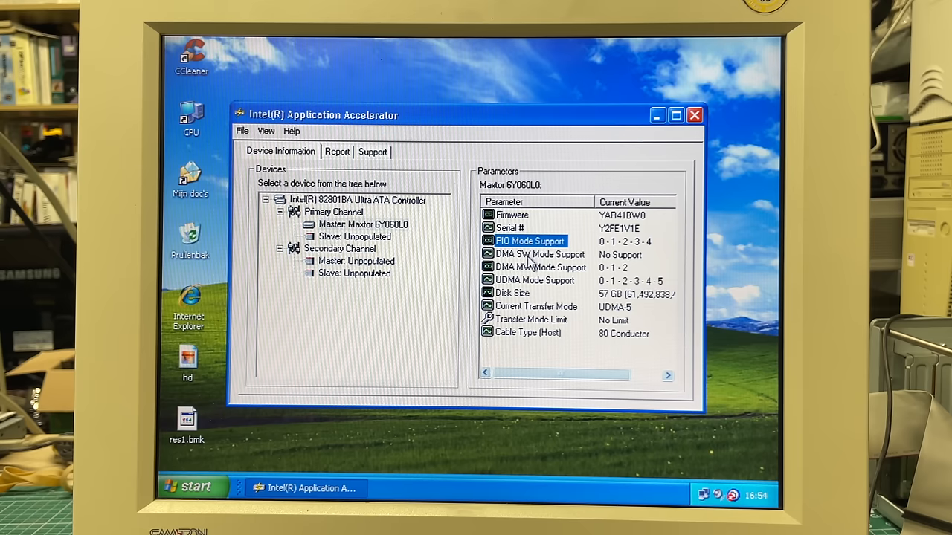
click(533, 280)
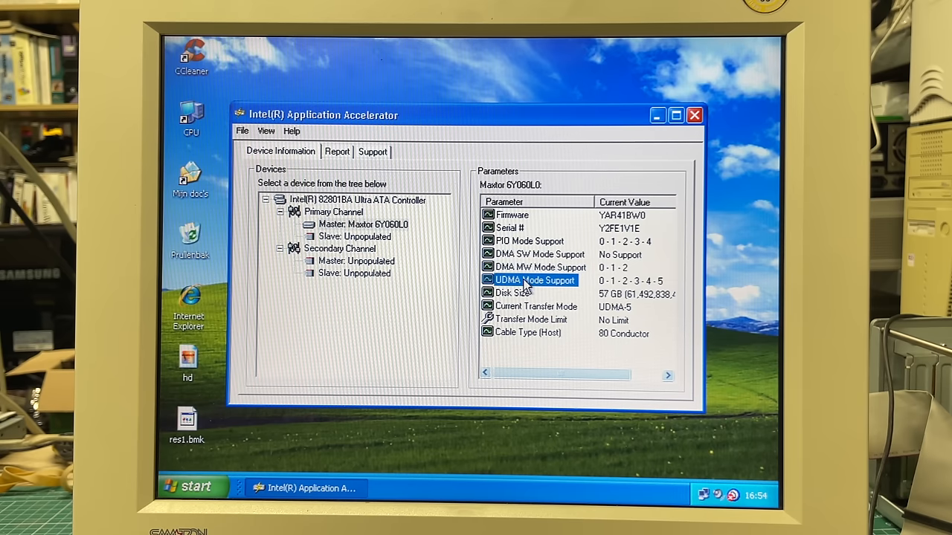
click(336, 151)
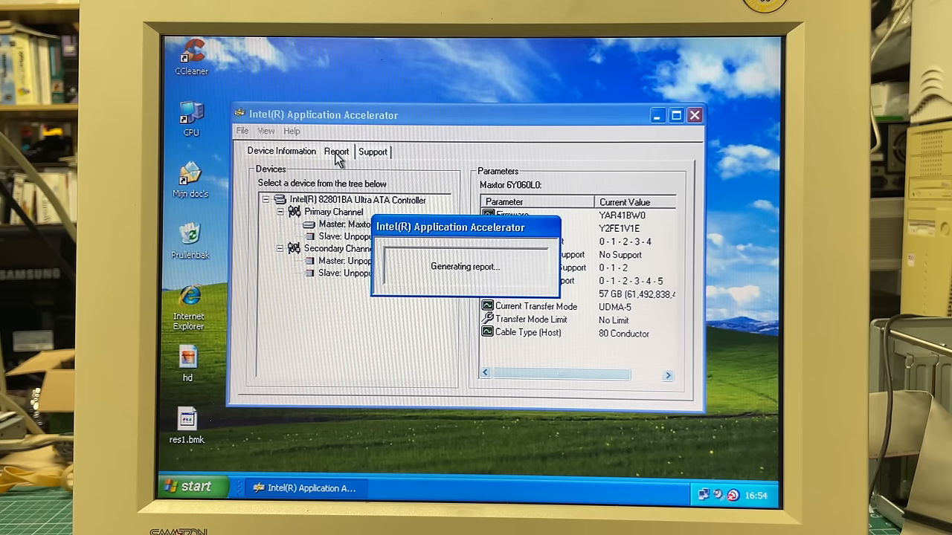
Read the Report tab's processor and IDE controller details
click(336, 152)
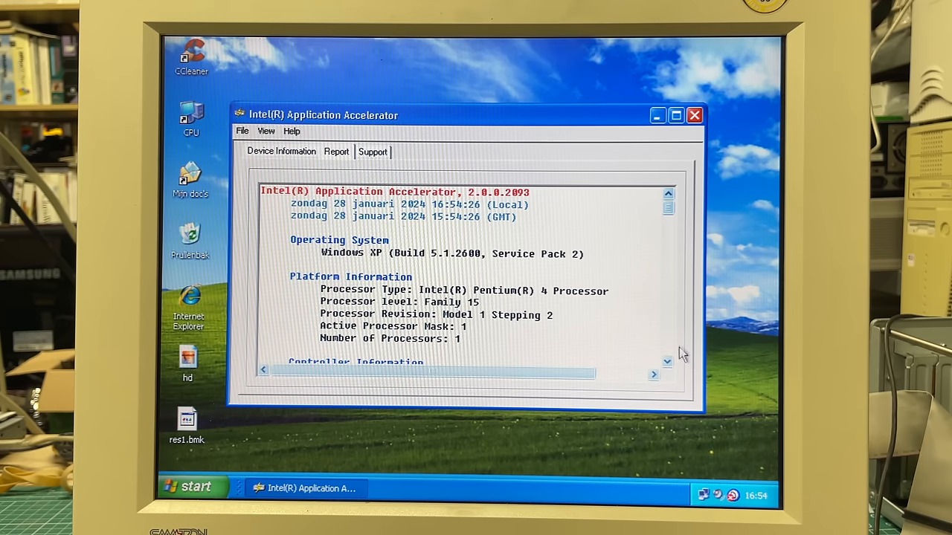
click(666, 363)
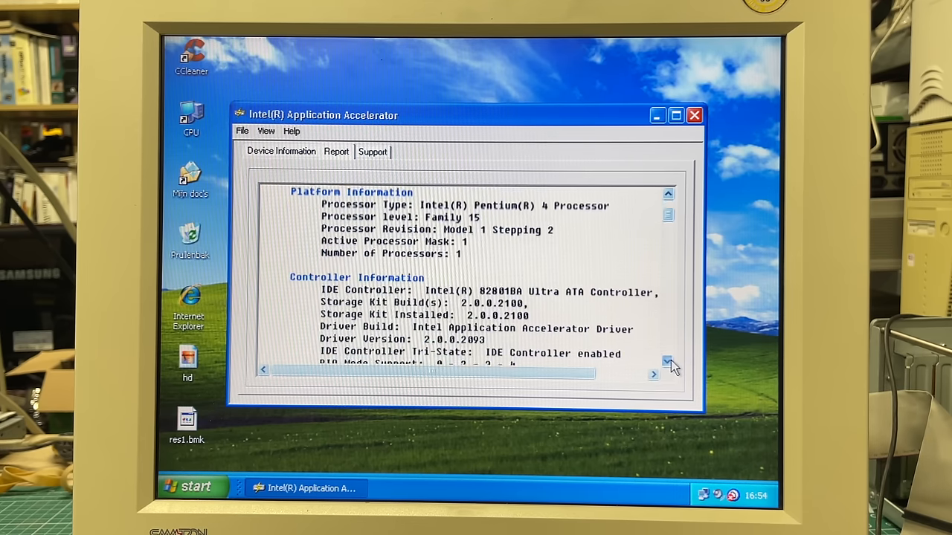
click(668, 363)
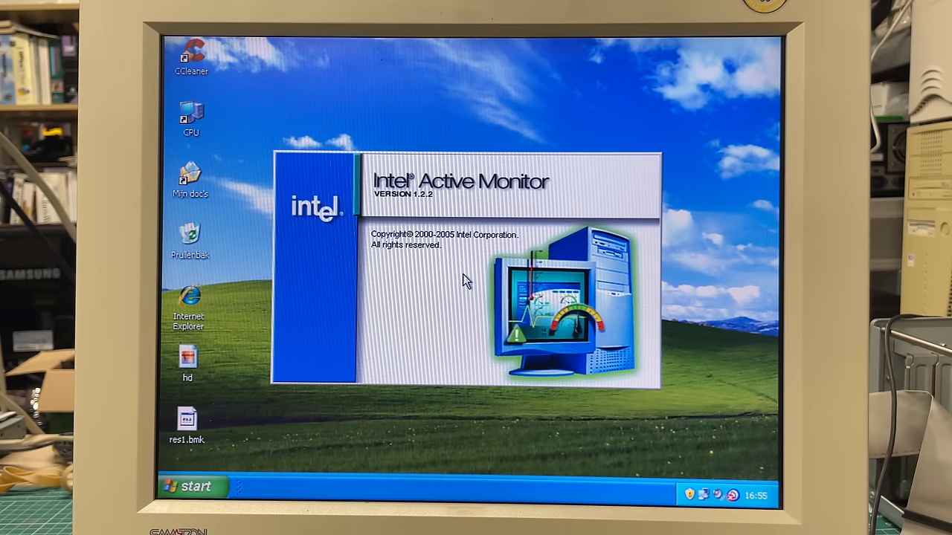
End the unresponsive Intel Active Monitor task via Taak beëindigen and Nu beëindigen in Task Manager
right_click(446, 488)
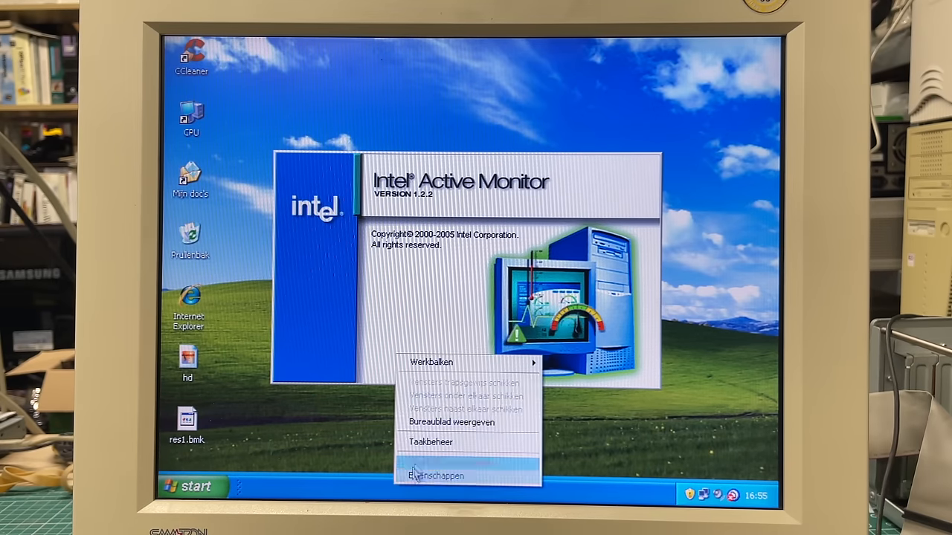
click(431, 443)
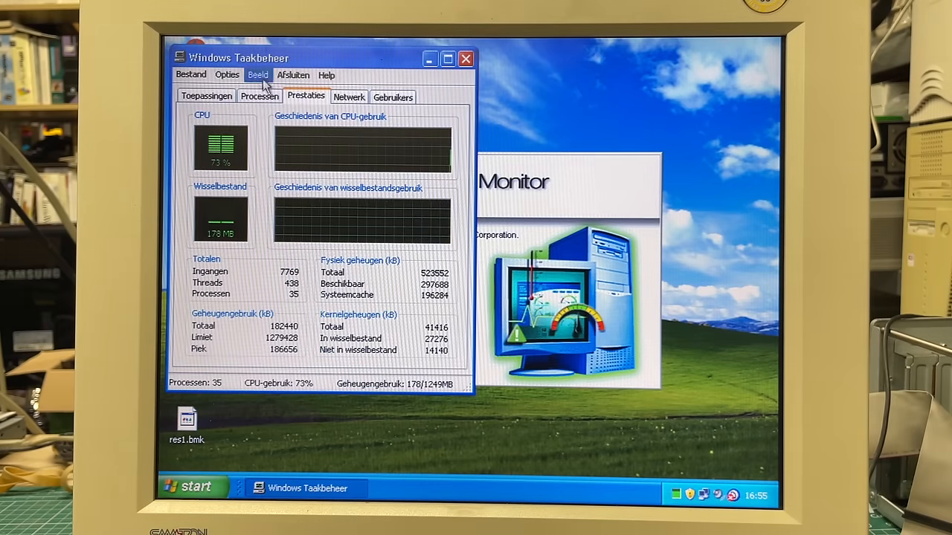
click(205, 95)
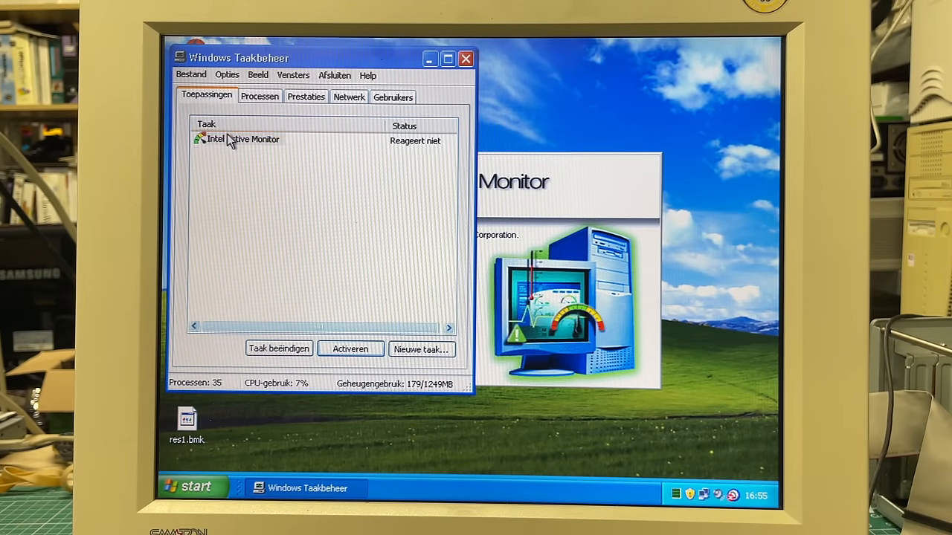
click(280, 348)
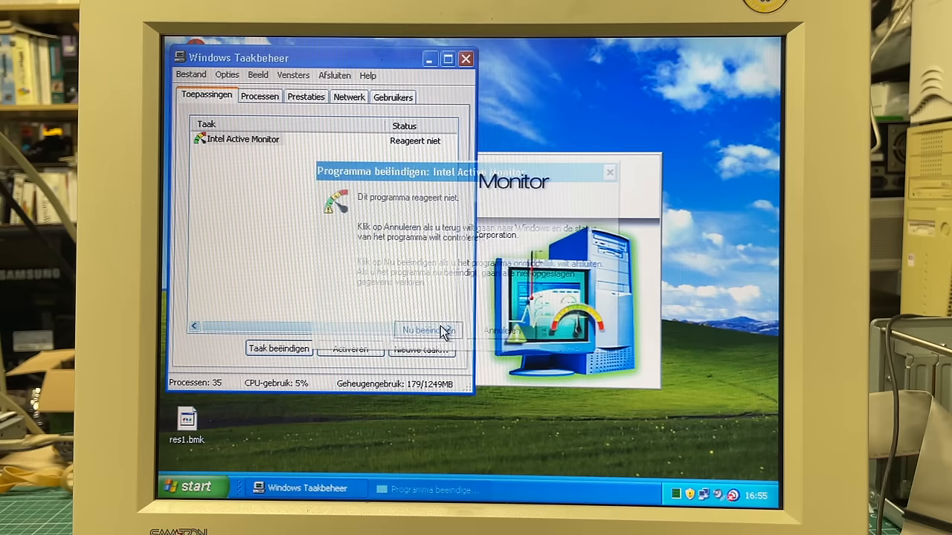
click(429, 330)
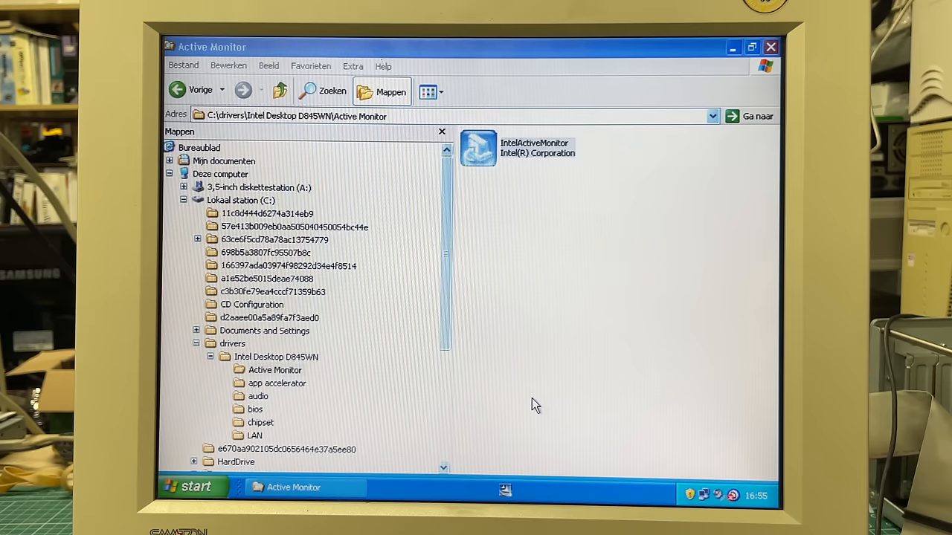
Run the IntelActiveMonitor installer and finish setup with the launch option kept checked
double_click(479, 148)
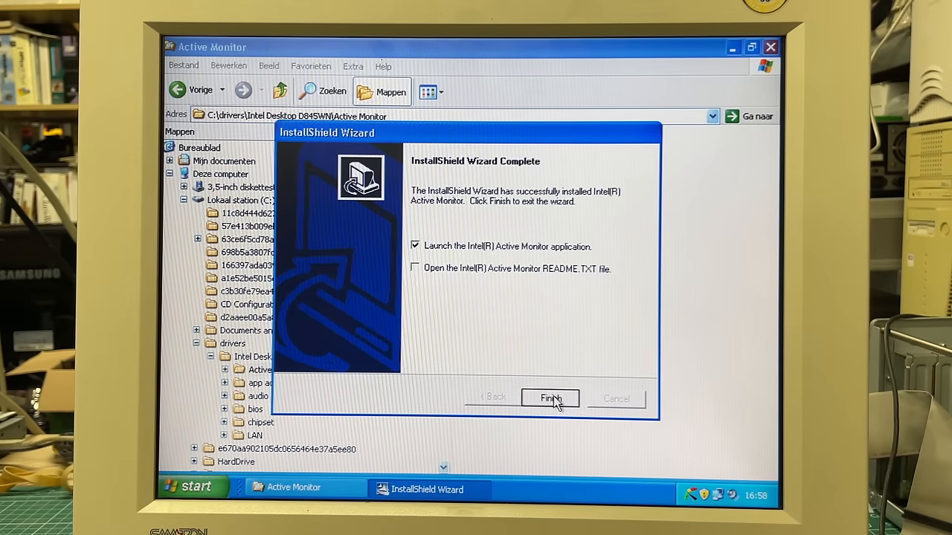
click(550, 399)
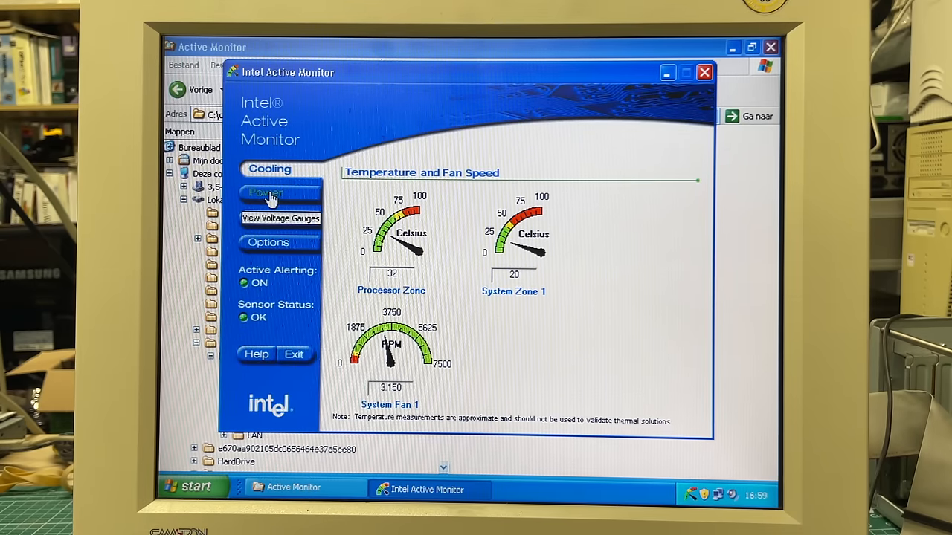
View the Power voltage gauges, then System Info showing board, processor and BIOS version P15
click(266, 193)
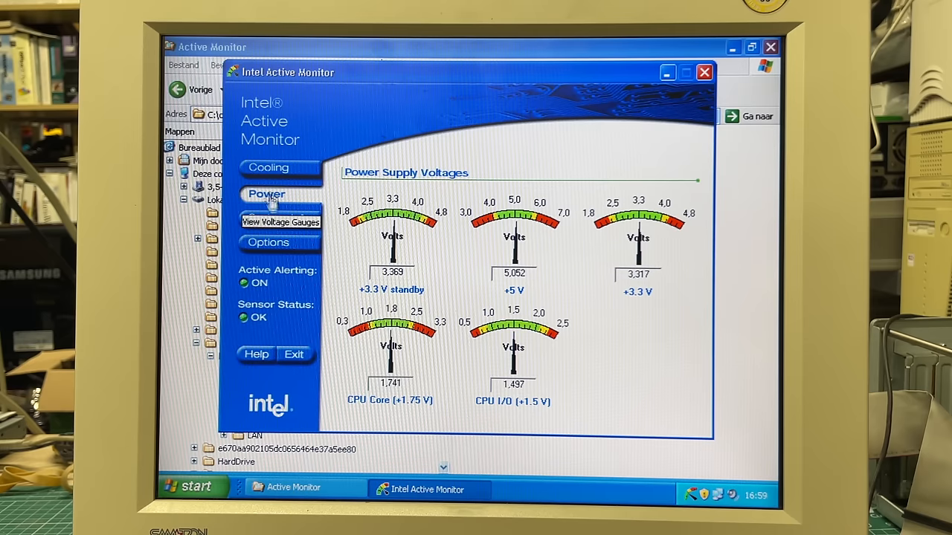
click(281, 220)
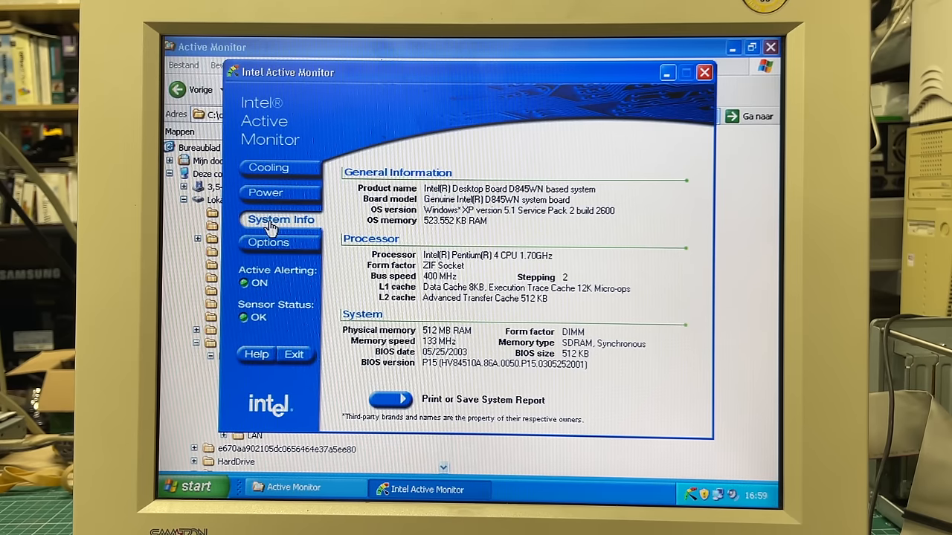
click(269, 244)
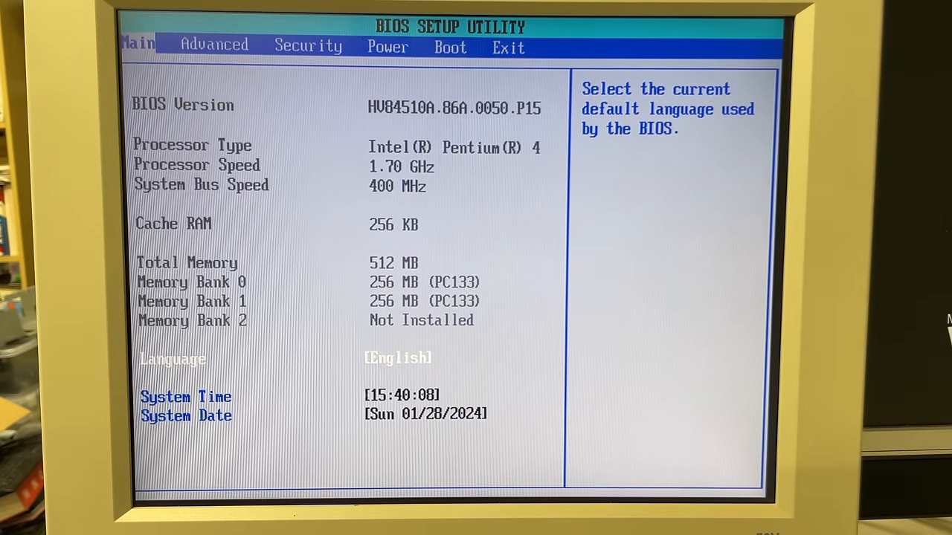
Read the BIOS version on the Main tab and exit setup to boot back into Windows XP
key(Right)
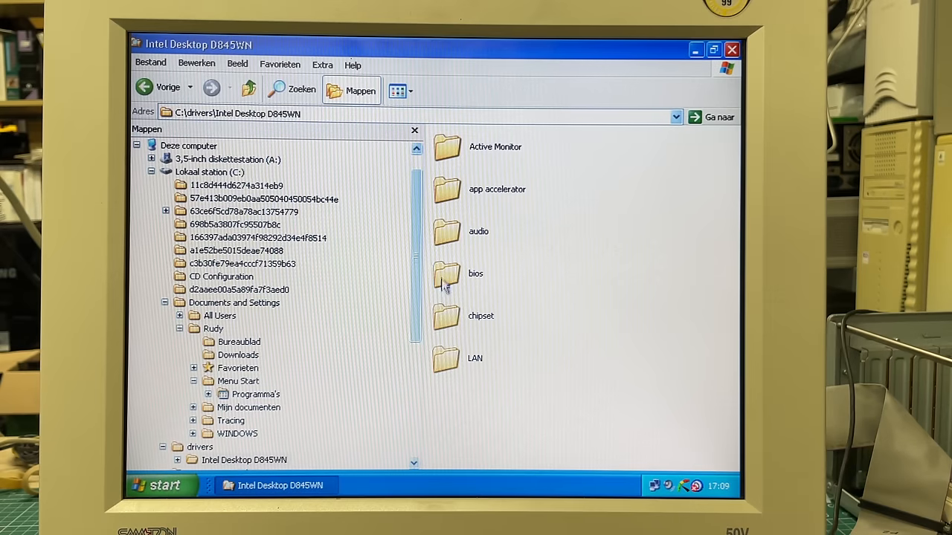
Enter the bios folder and launch the HV86AP15EB Intel Express BIOS Update package
double_click(446, 275)
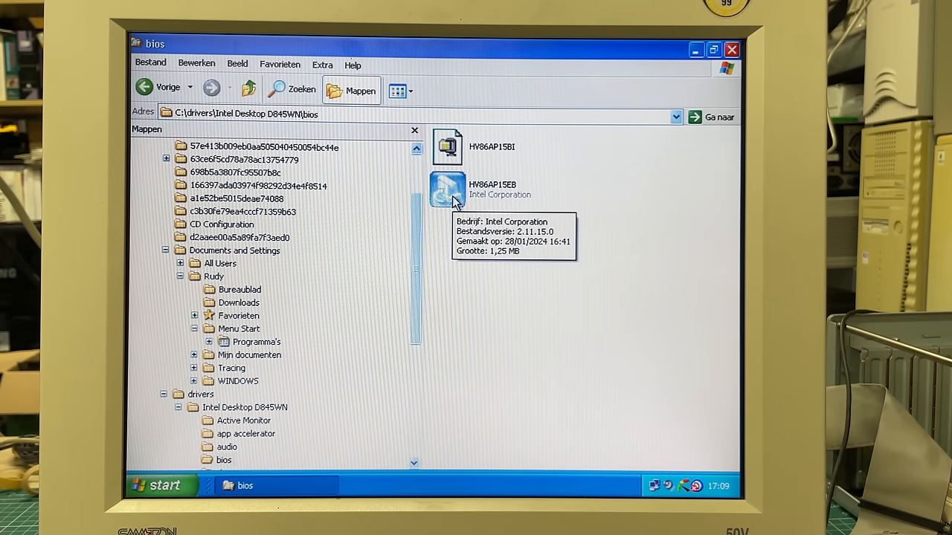
double_click(448, 190)
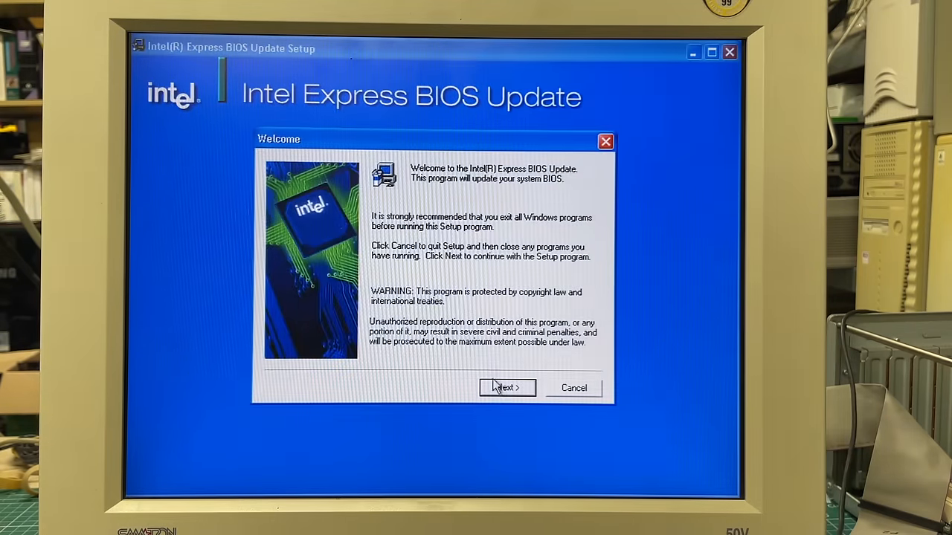
Accept the license and same-version warning, then finish without confirming, leaving the BIOS unflashed
click(505, 387)
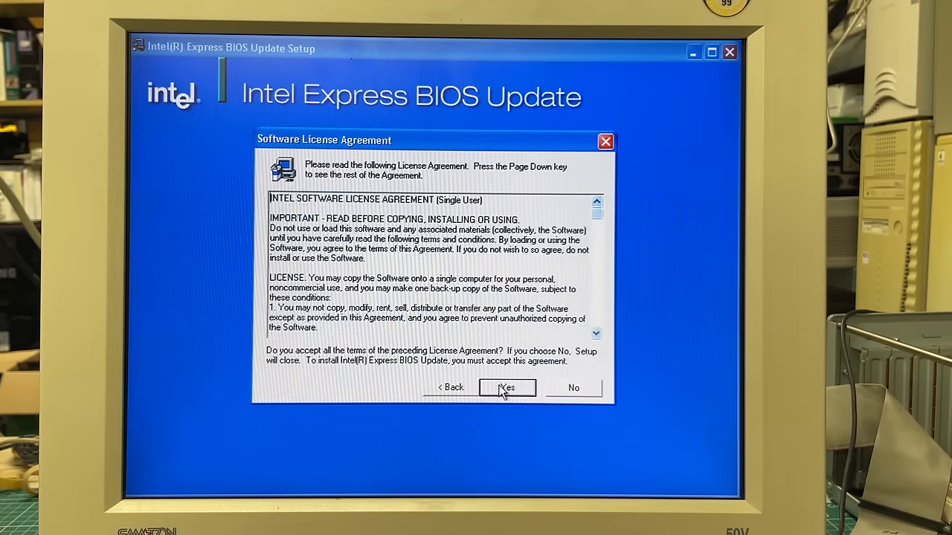
click(506, 387)
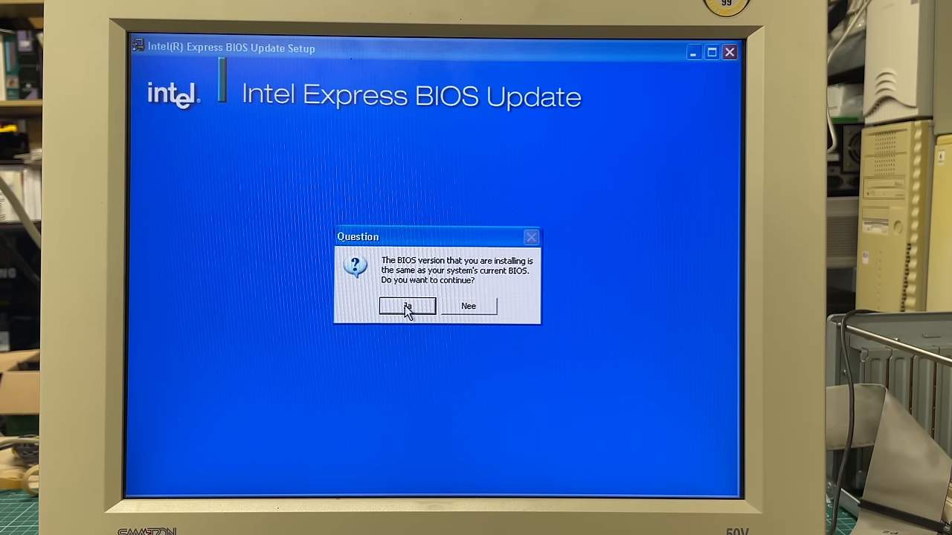
click(407, 306)
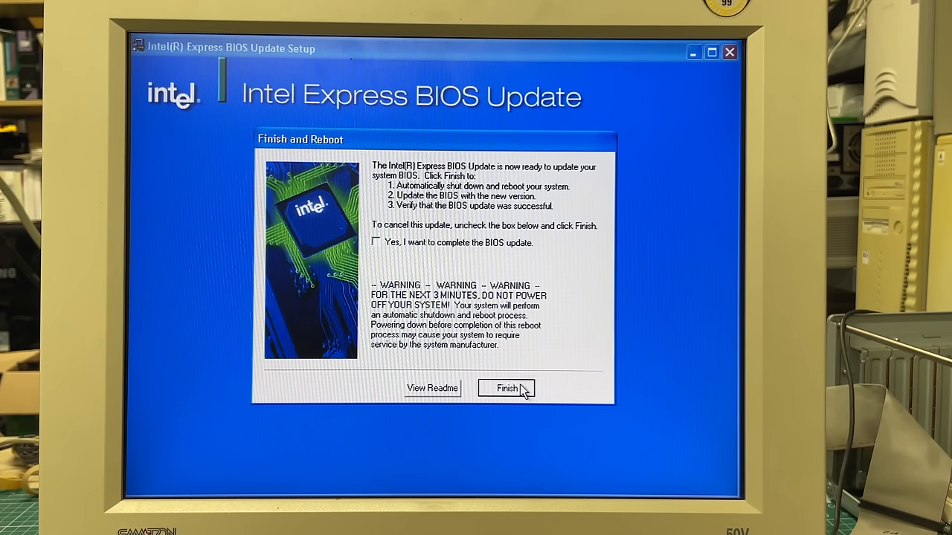
click(505, 388)
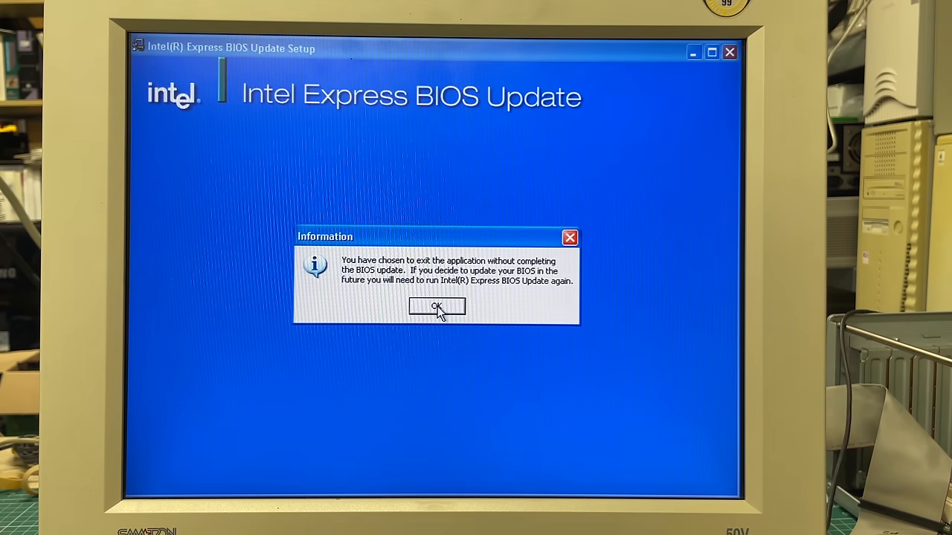
click(437, 306)
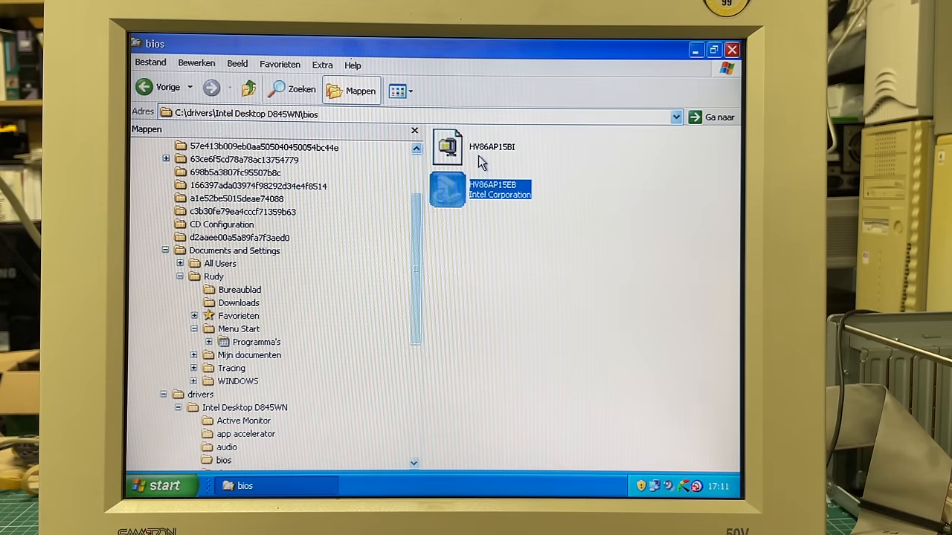
Unzip the 11 files of HV86AP15BI.exe into an \extrac subfolder of the bios folder
click(447, 147)
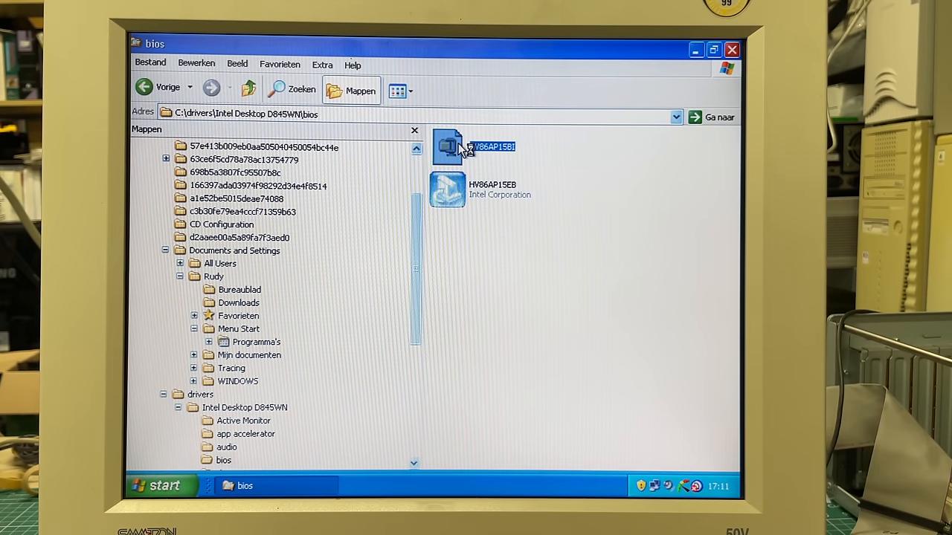
double_click(447, 147)
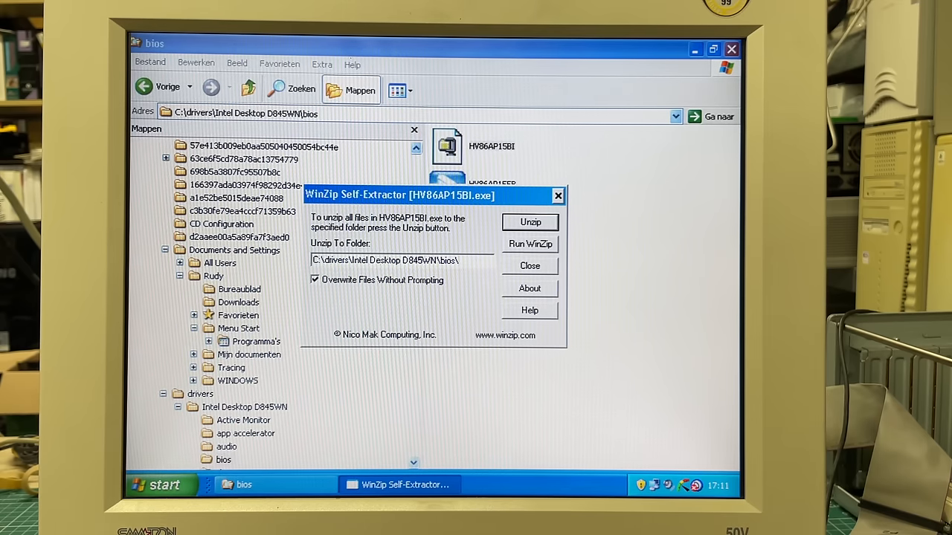
text(\extrac)
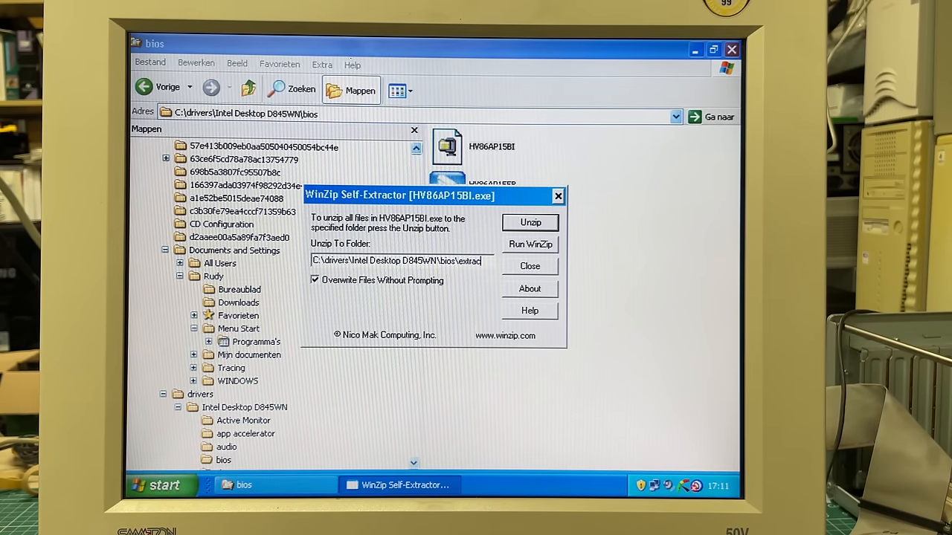
click(530, 223)
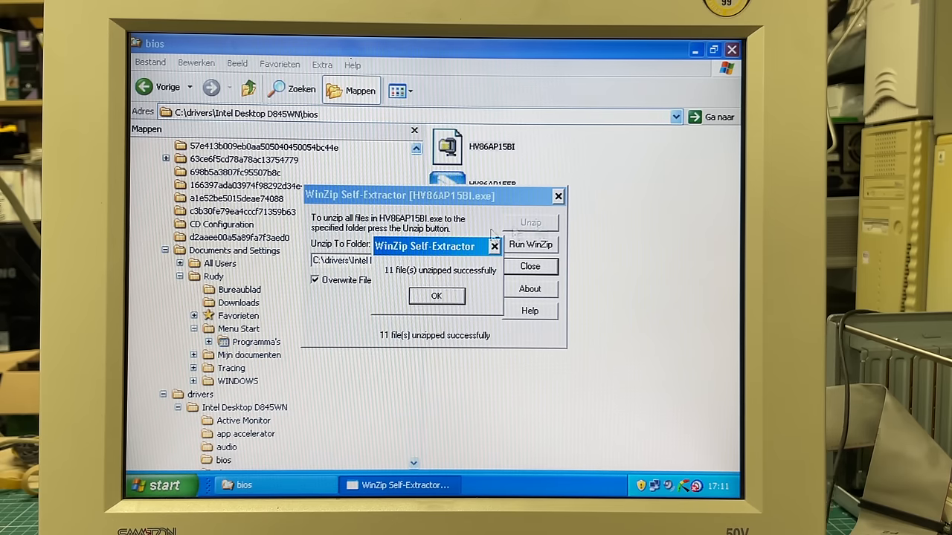